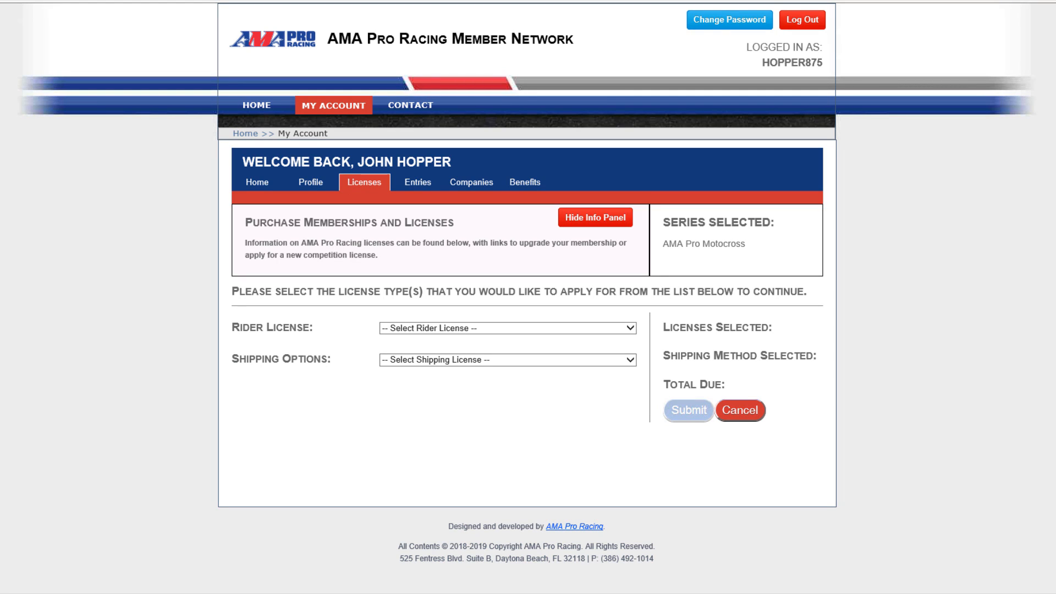
pyautogui.moveTo(90, 335)
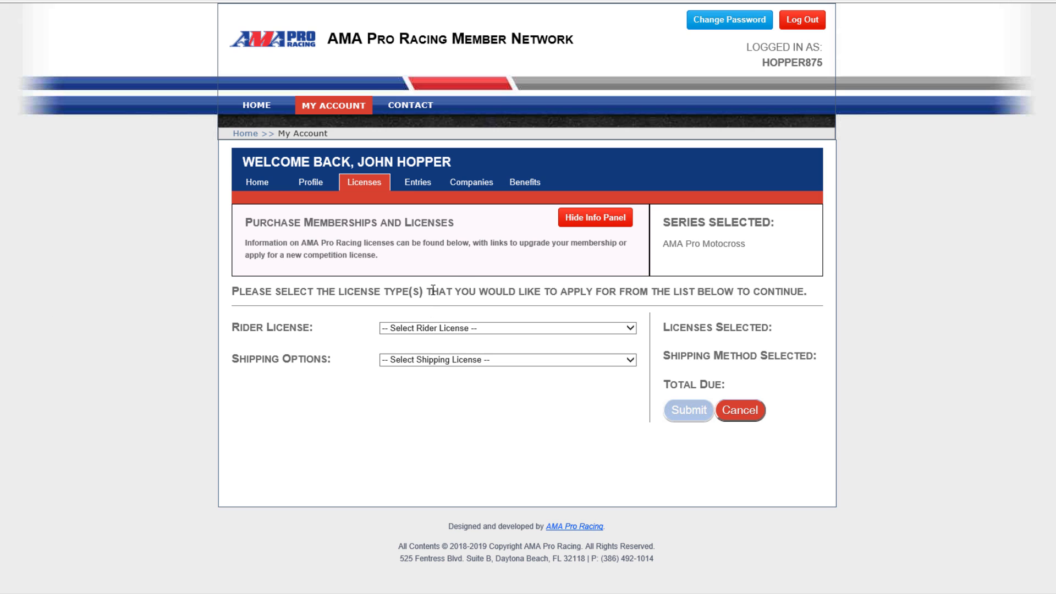
pyautogui.moveTo(310, 320)
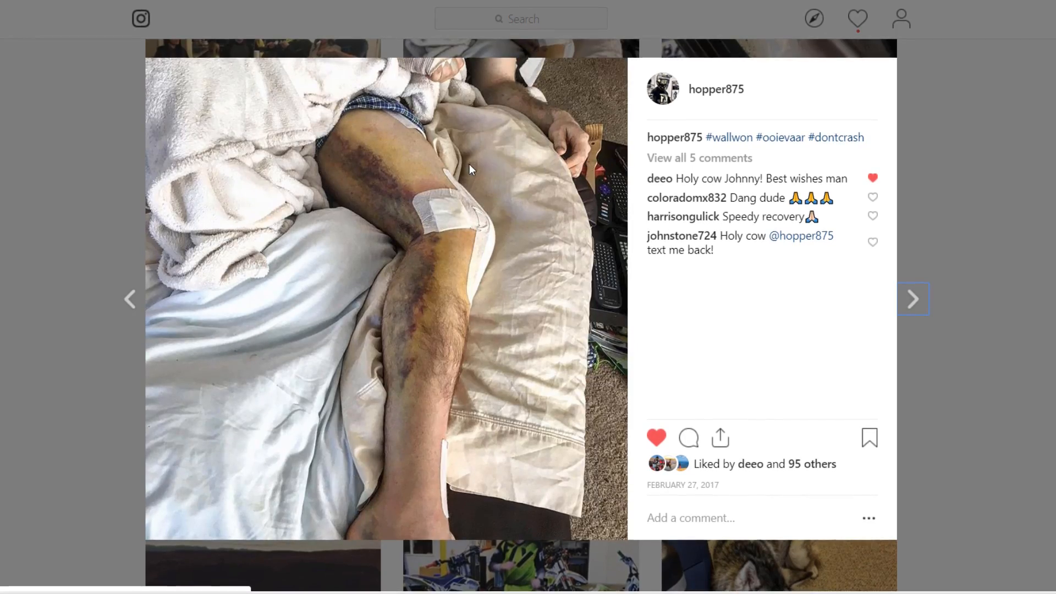
# - Scroll the Instagram crash-photo grid, then close it to return to the licenses page
pyautogui.scroll(-3)
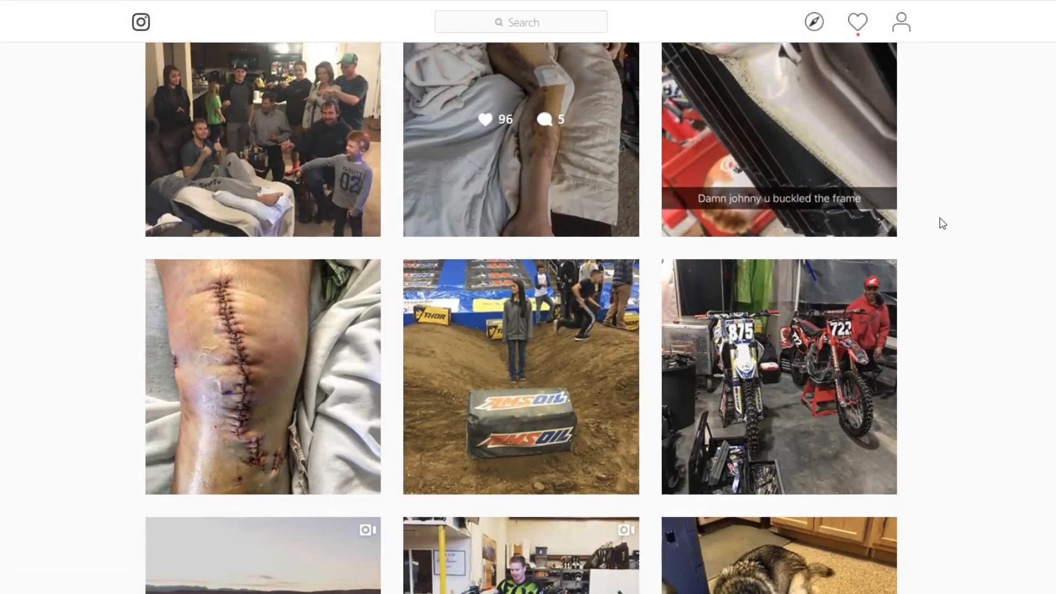
pyautogui.click(778, 139)
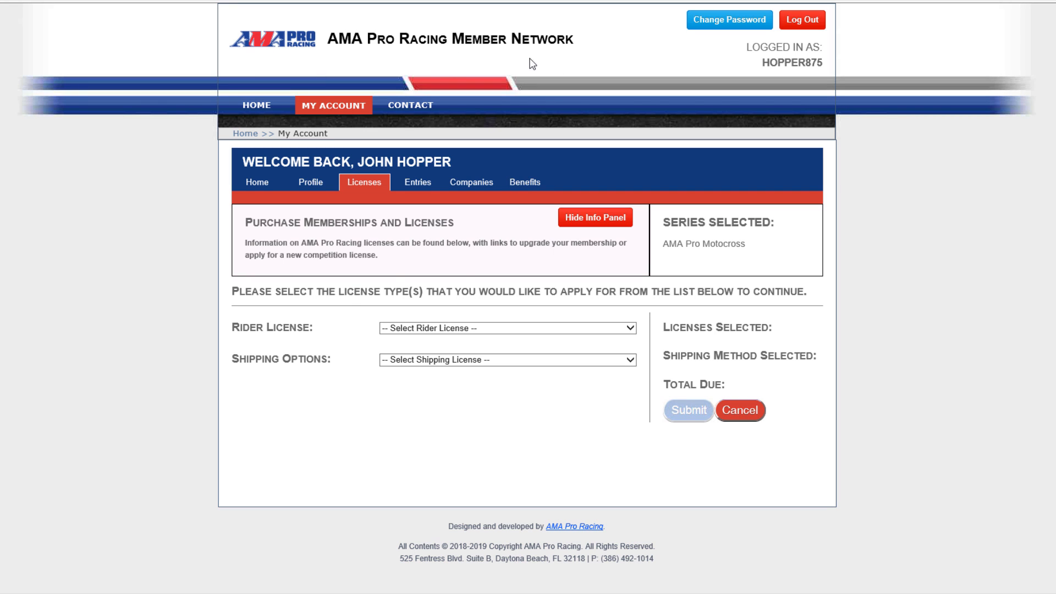
pyautogui.moveTo(356, 192)
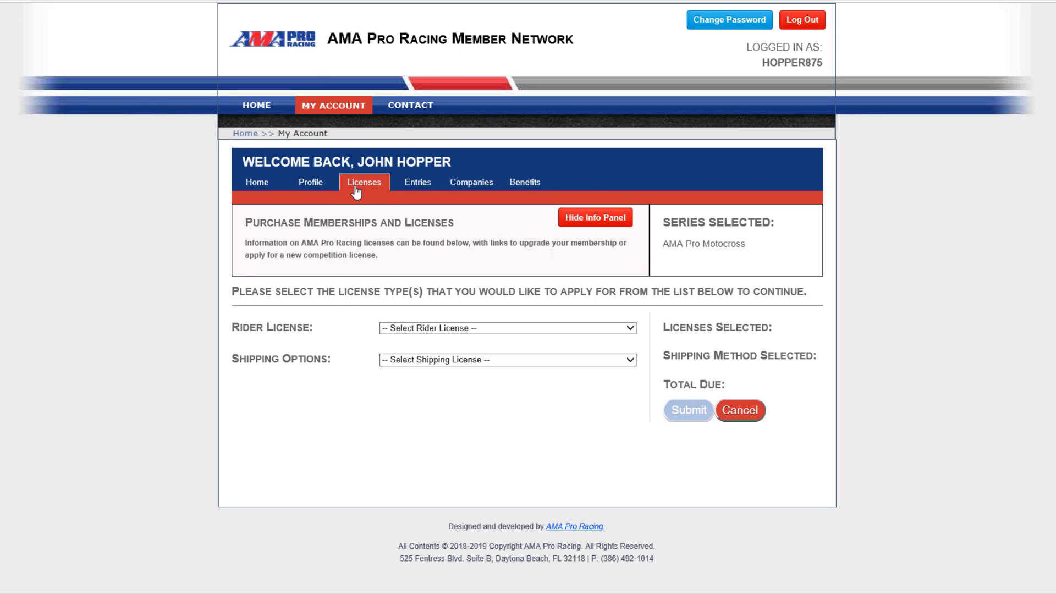
pyautogui.moveTo(681, 375)
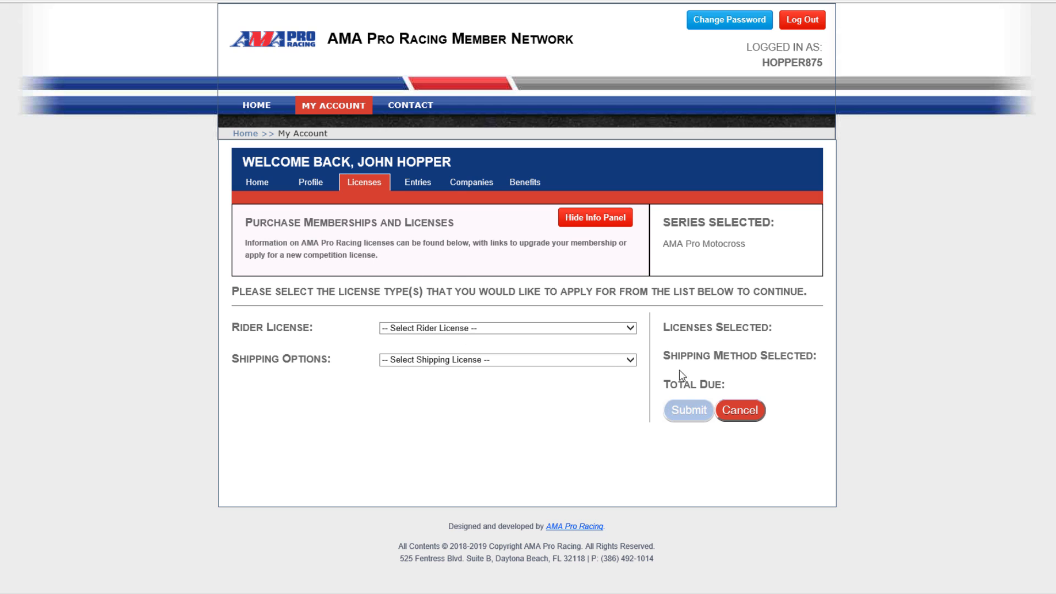
# - Choose the 2019 AMA Pro Motocross License ($350) with pickup at registration, and continue
pyautogui.click(506, 328)
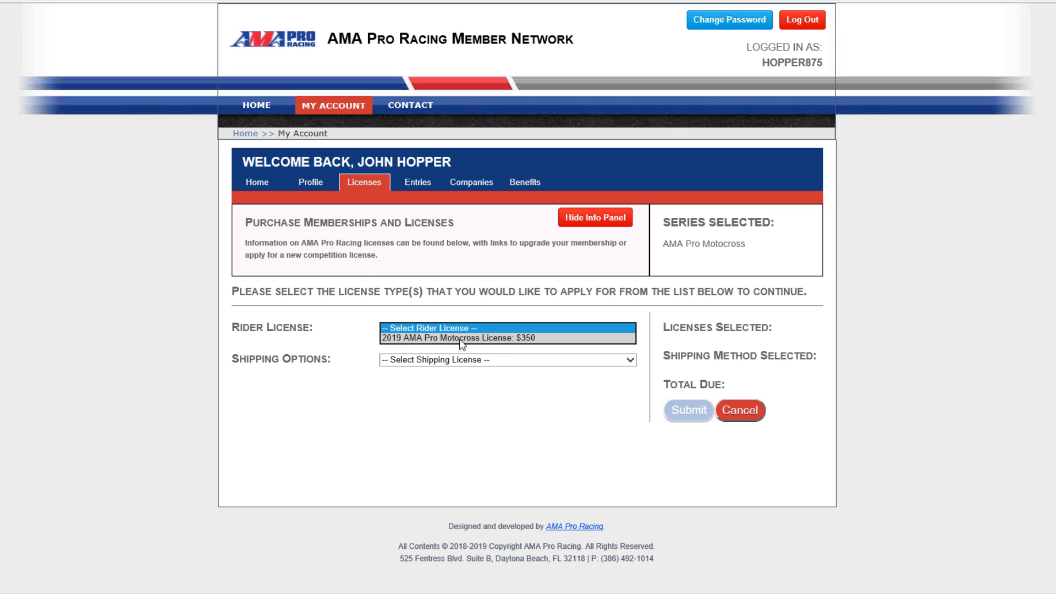
pyautogui.click(456, 338)
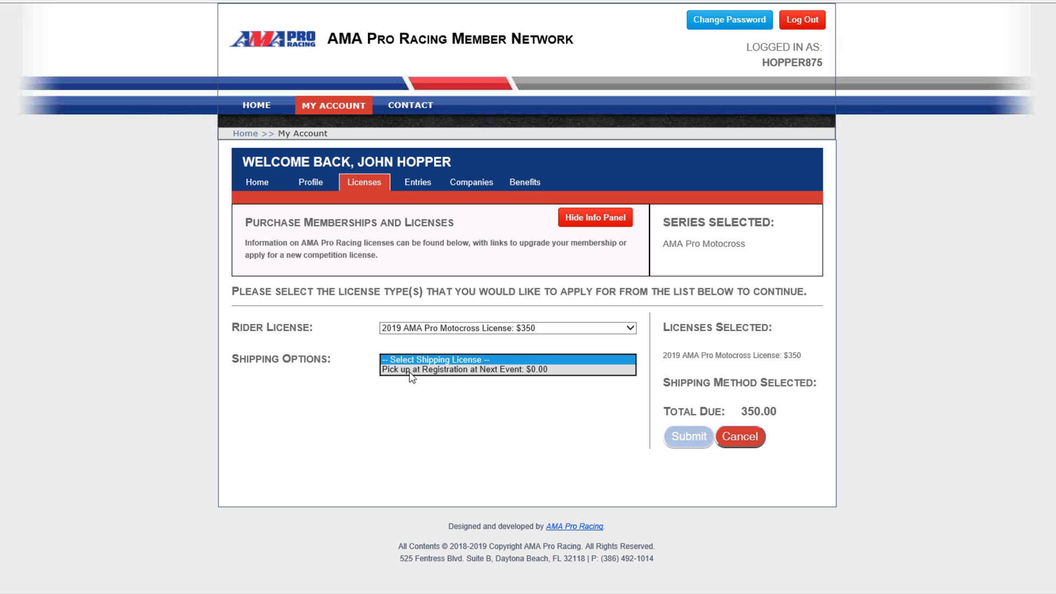
pyautogui.click(472, 368)
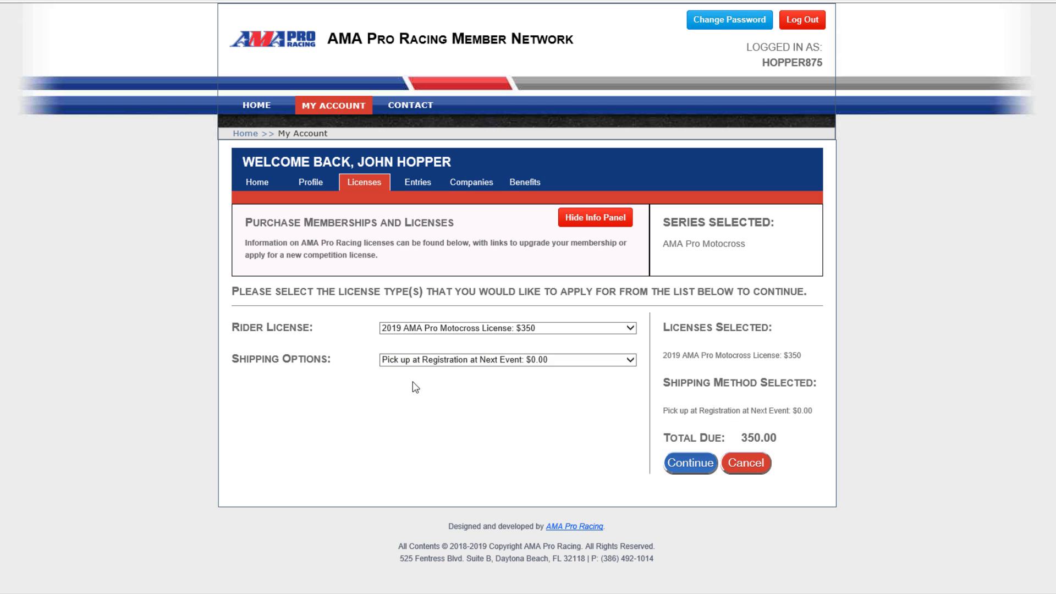
pyautogui.click(689, 463)
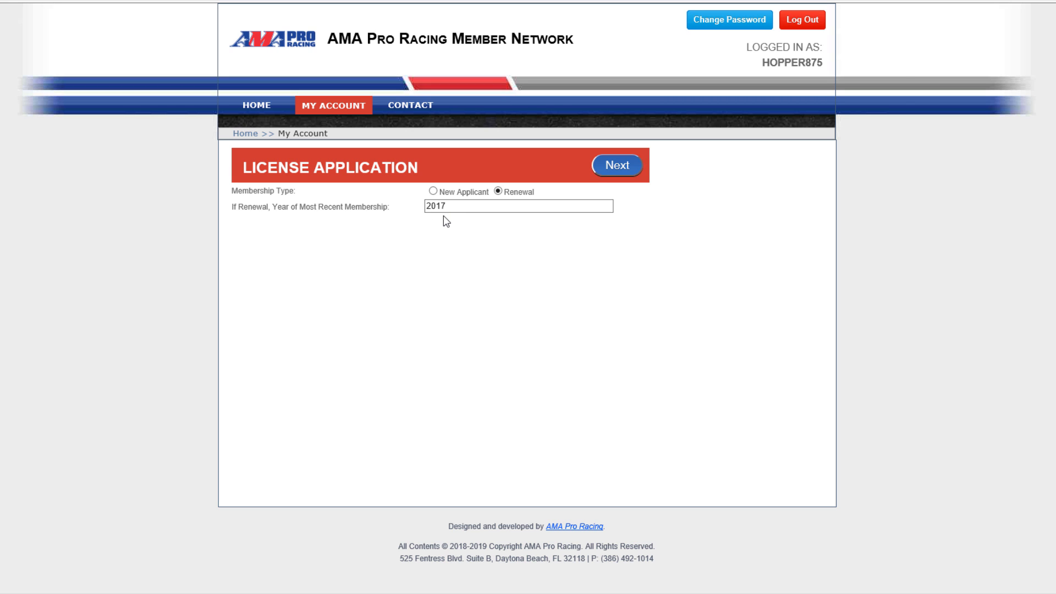
pyautogui.moveTo(461, 222)
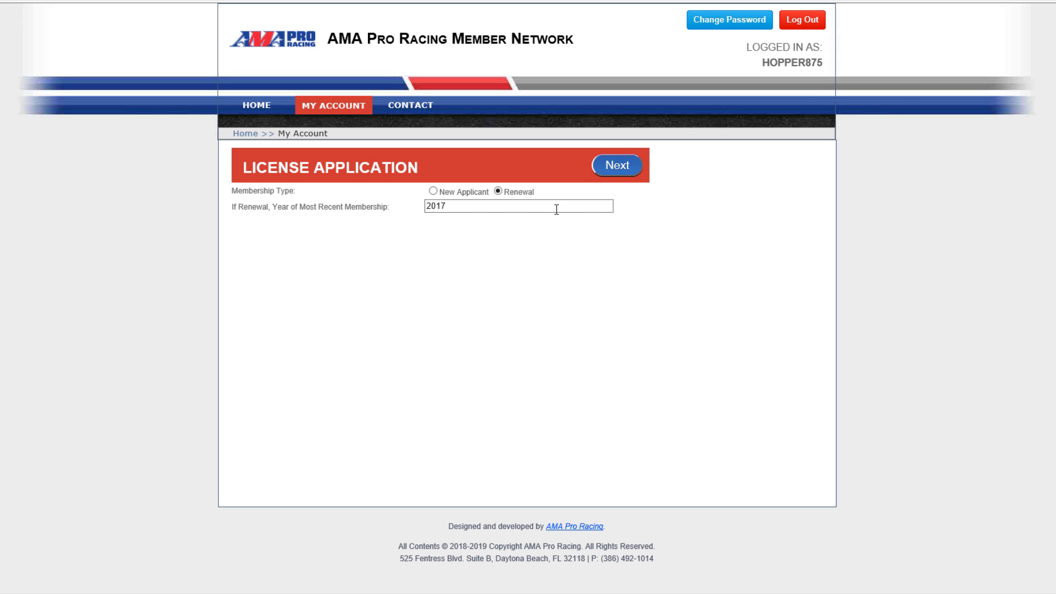
# - Keep Renewal with 2017 as latest membership year and advance to Profile Information
pyautogui.click(616, 165)
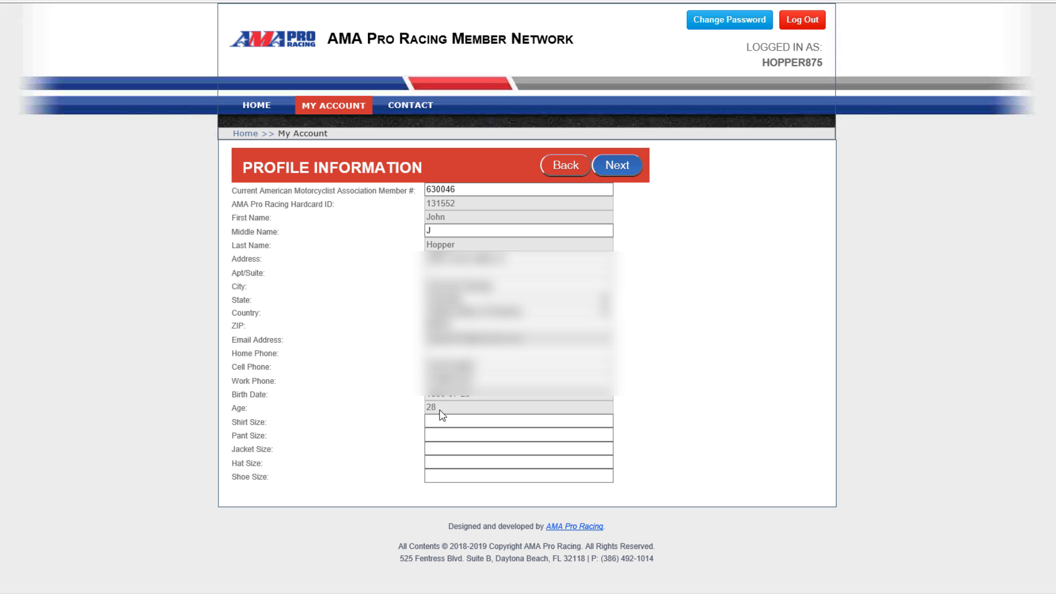
pyautogui.moveTo(405, 195)
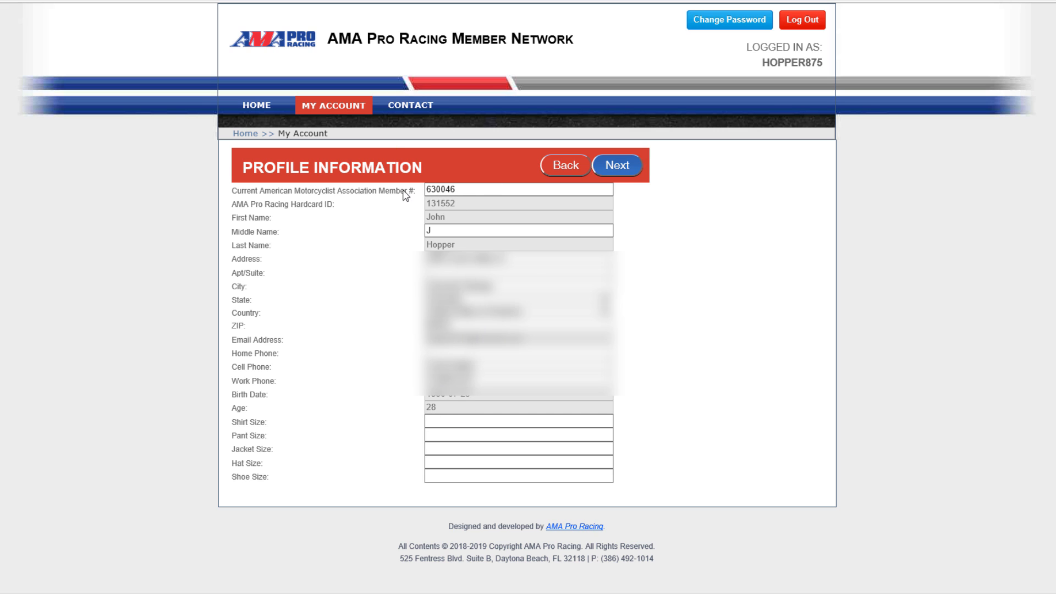
pyautogui.moveTo(370, 315)
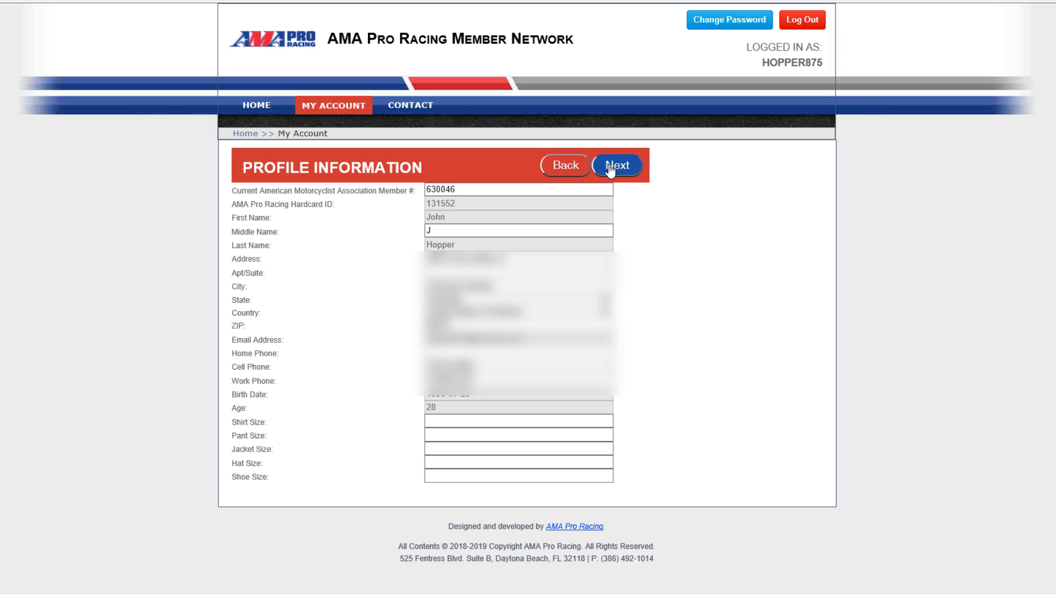
# - Enter apparel sizes shirt M, pants 30, jacket L, hat S, shoe 10, and advance
pyautogui.click(616, 165)
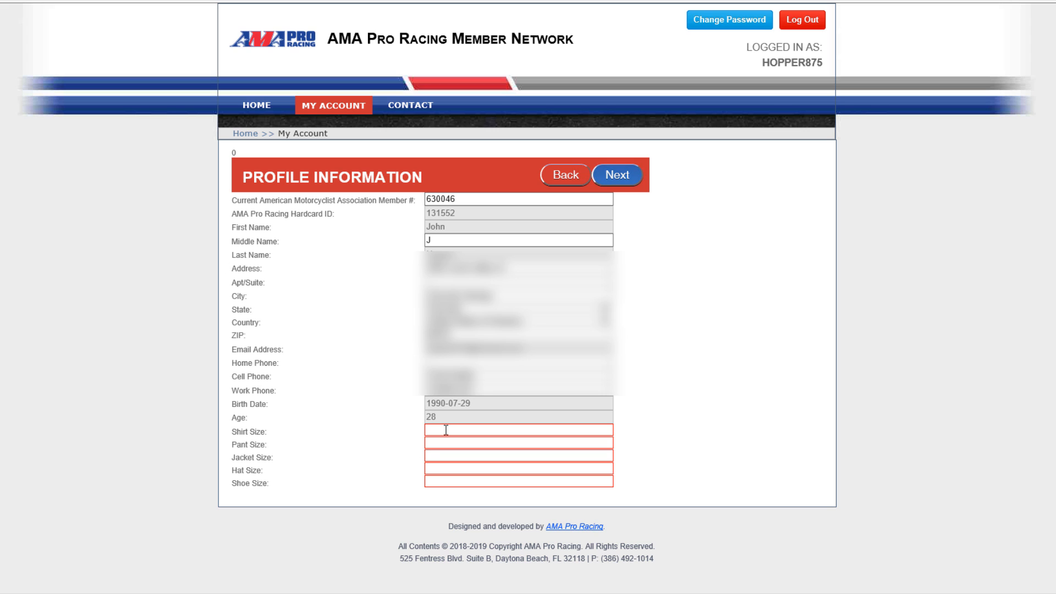
pyautogui.moveTo(444, 427)
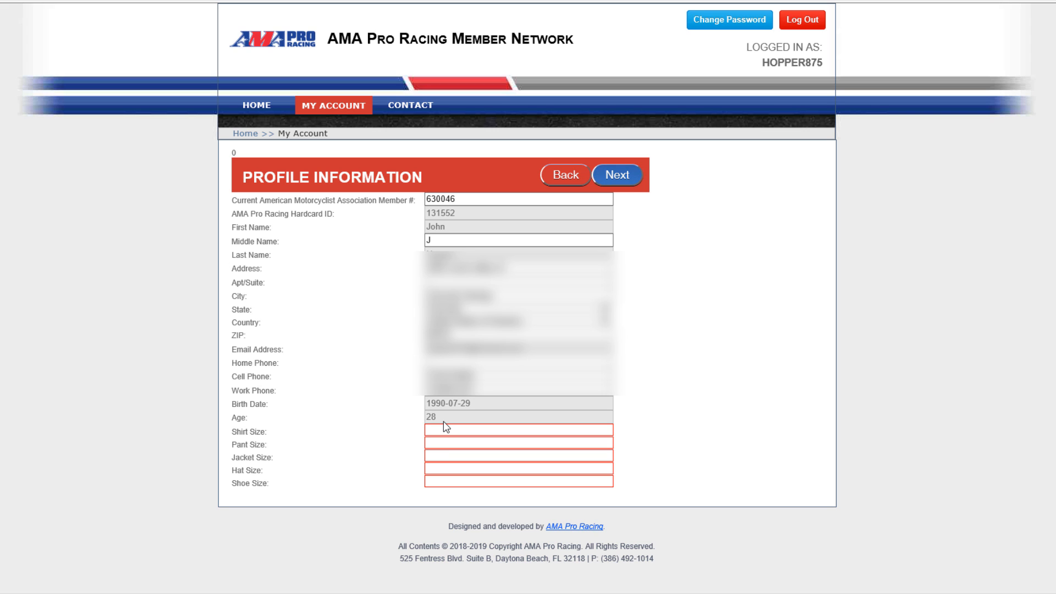
pyautogui.write('M')
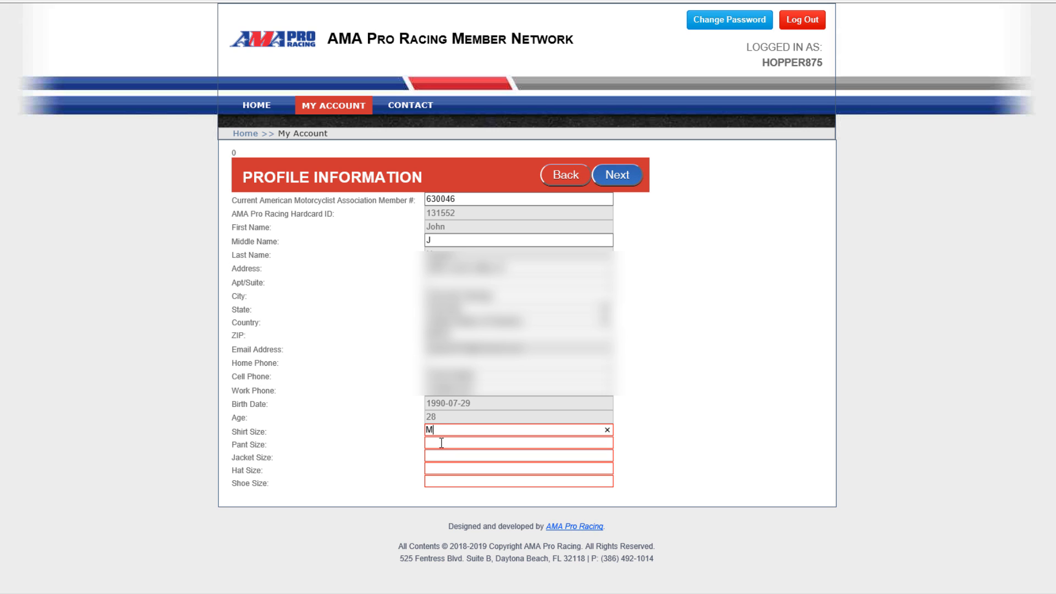
pyautogui.write('30')
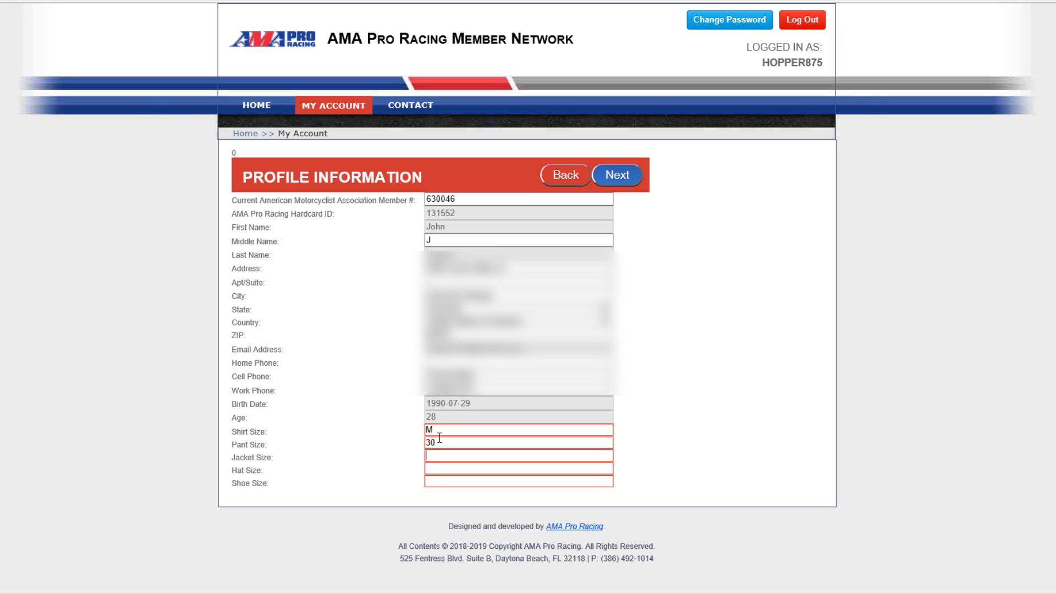
pyautogui.write('L')
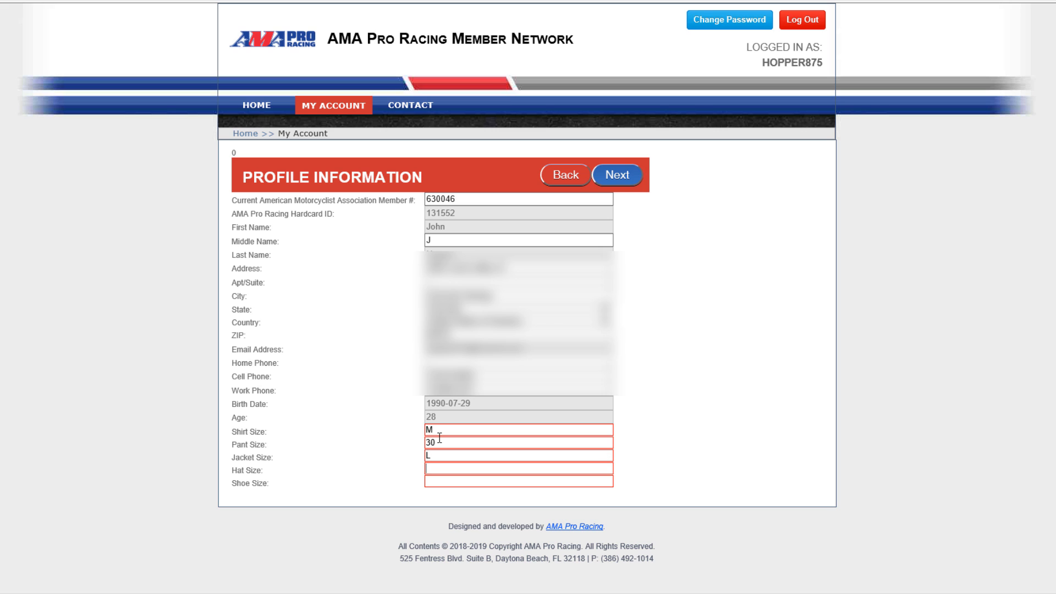
pyautogui.write('S')
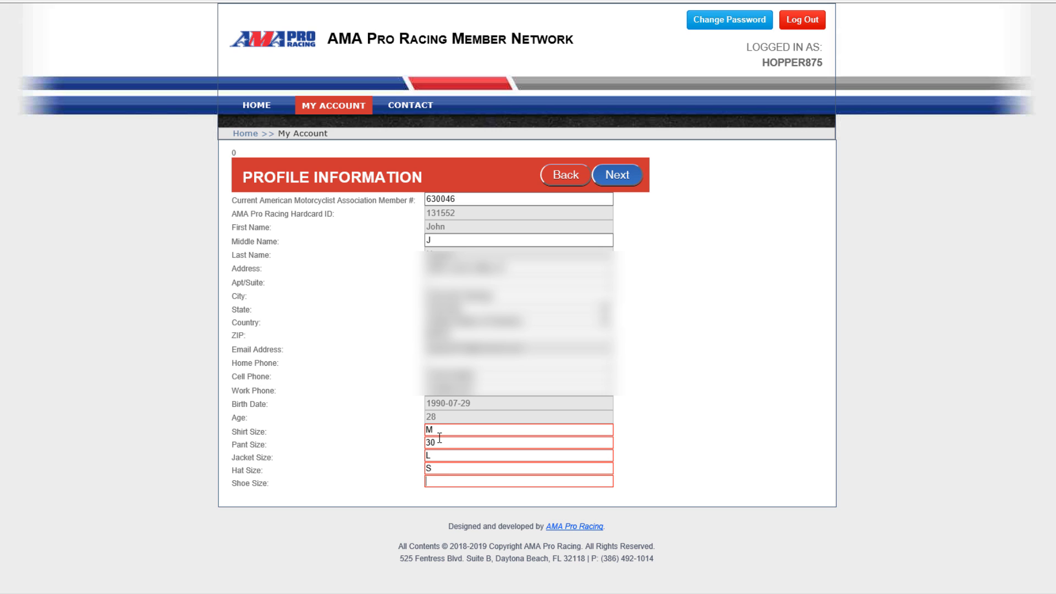
pyautogui.write('10')
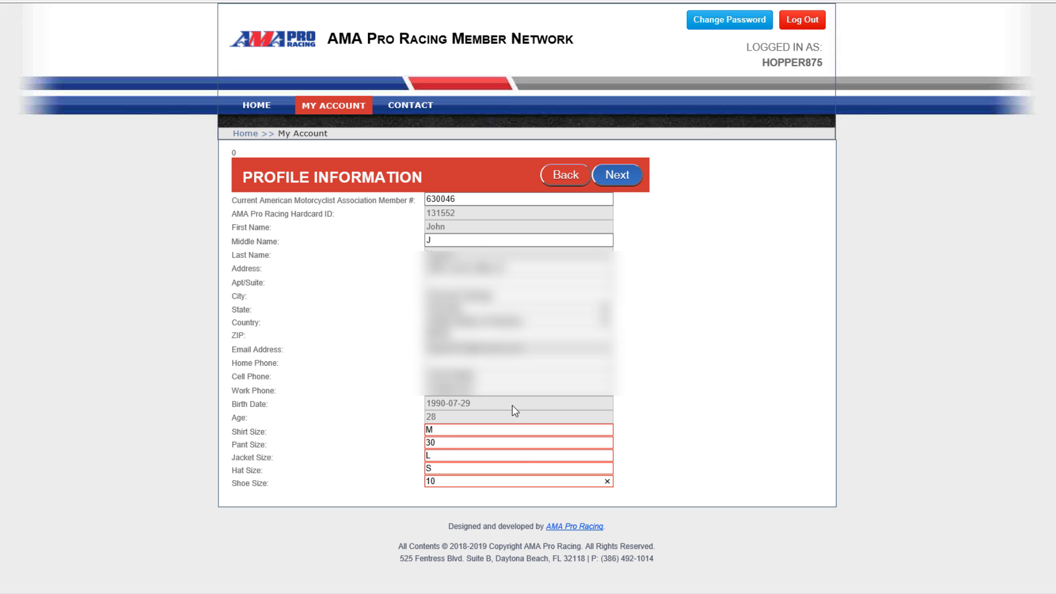
pyautogui.click(616, 174)
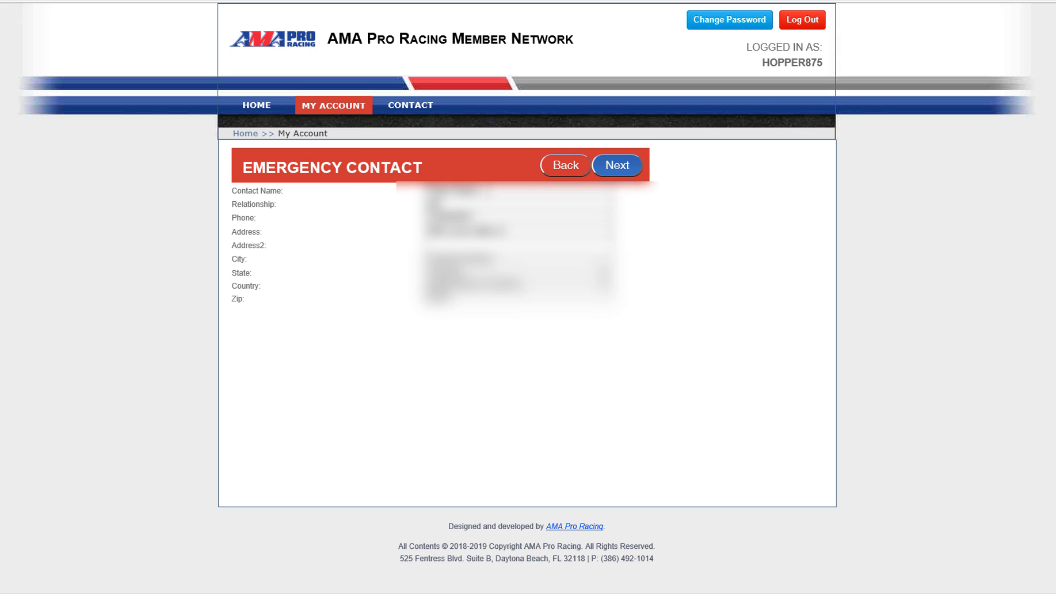
# - Advance through the Employment and Insurance steps to Racing History
pyautogui.click(616, 166)
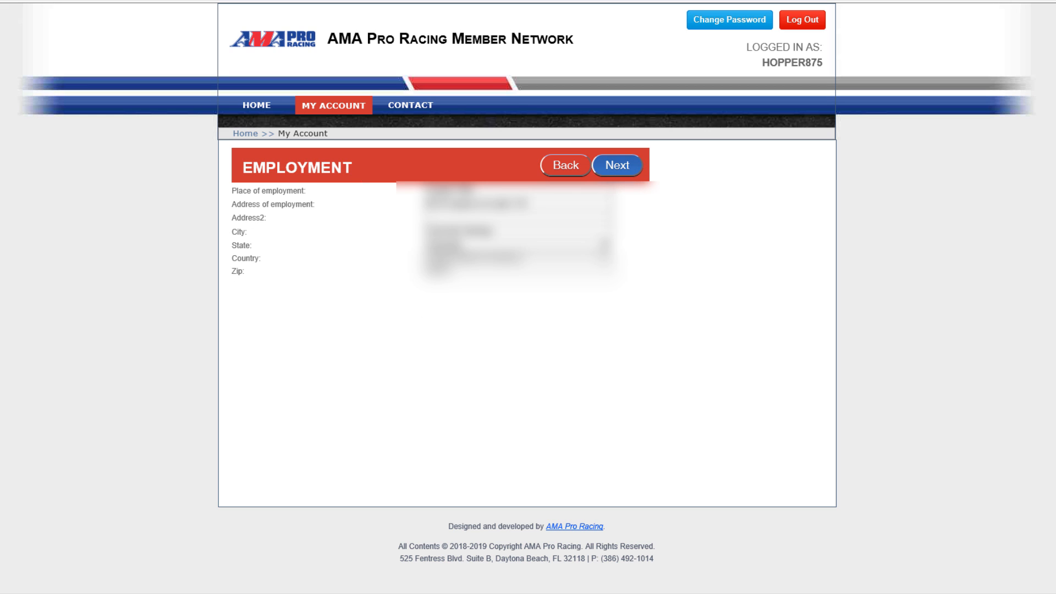
pyautogui.click(616, 165)
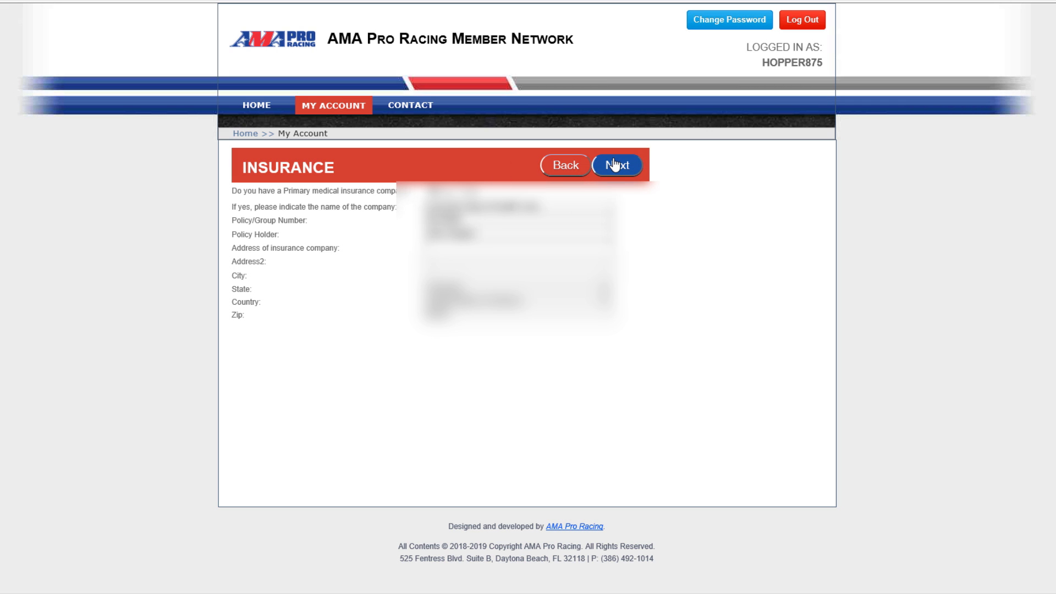
pyautogui.moveTo(614, 168)
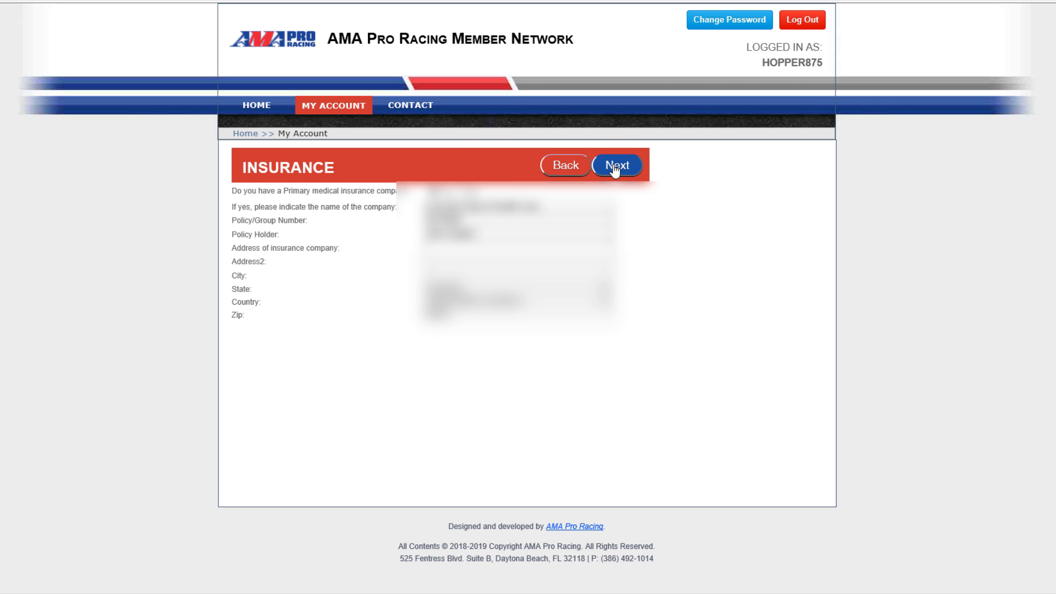
pyautogui.click(616, 166)
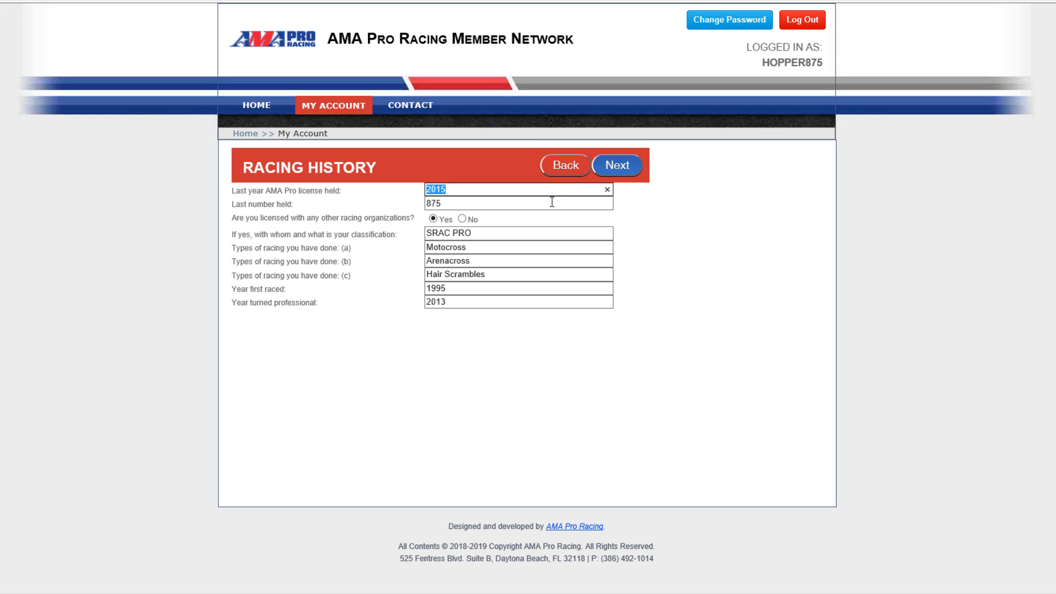
# - Enter 2017 as last Pro license year, make the classification SRAC PRO RM, and continue
pyautogui.write('2017')
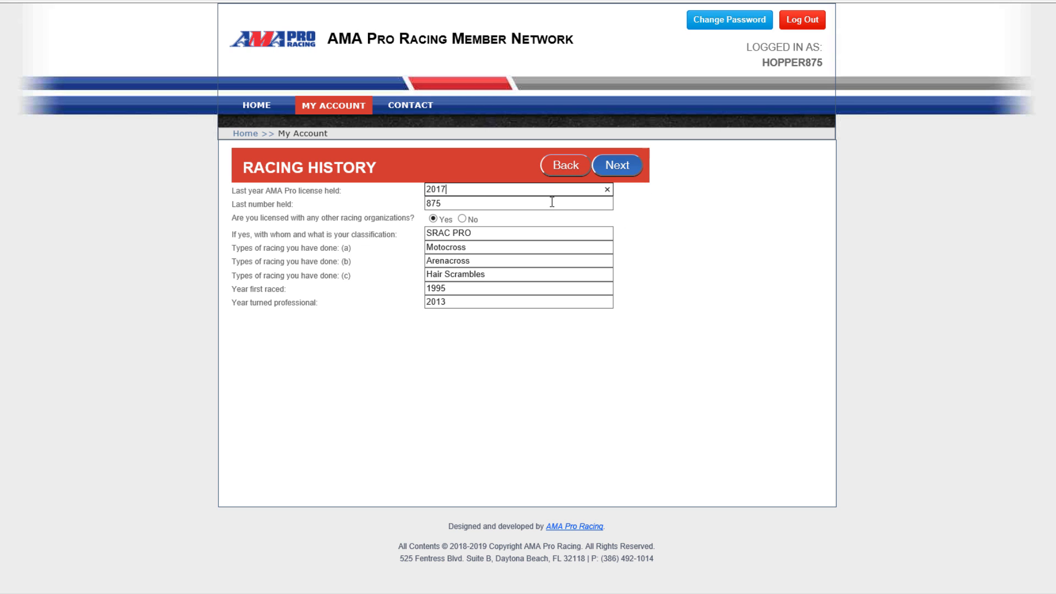
pyautogui.moveTo(297, 244)
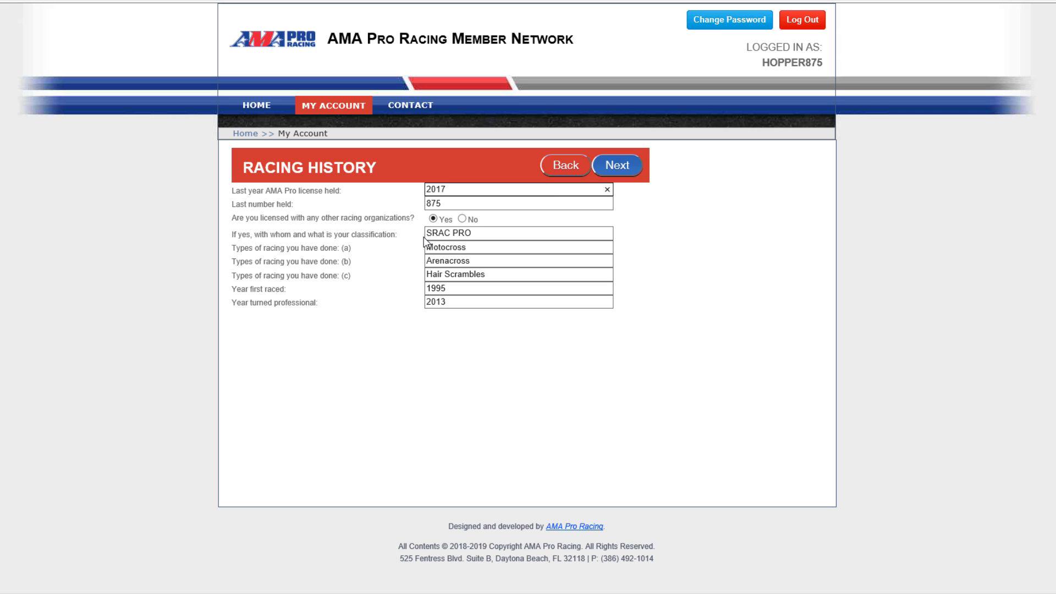
pyautogui.doubleClick(437, 232)
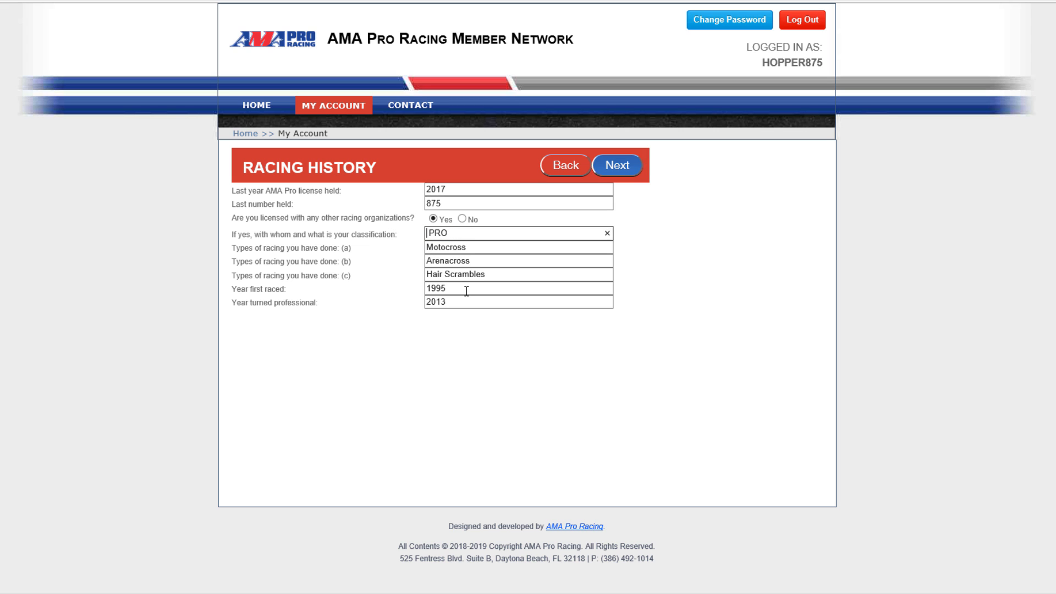
pyautogui.moveTo(580, 216)
pyautogui.write('SRAC ')
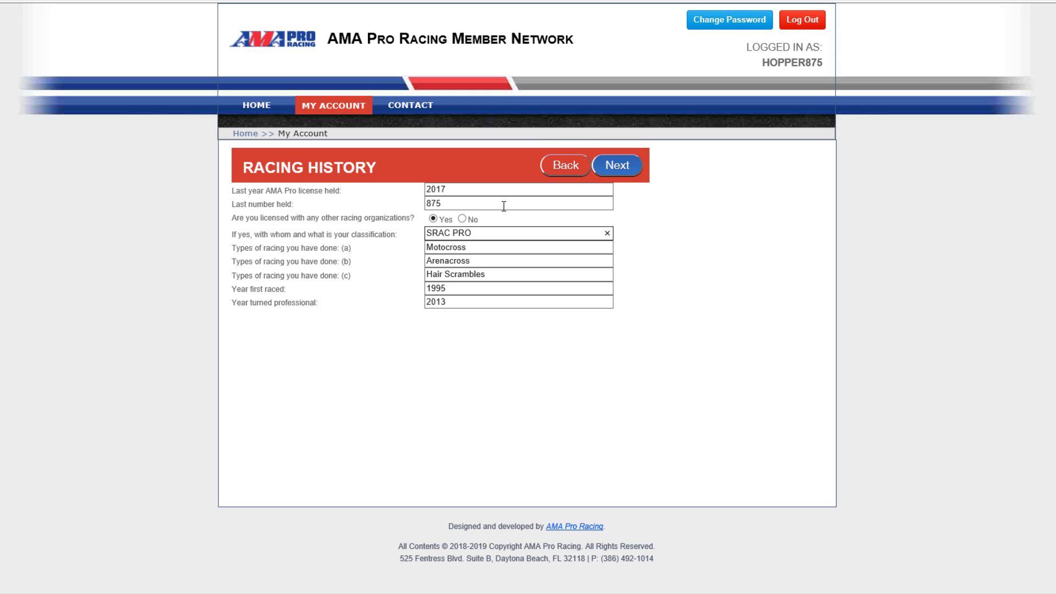
pyautogui.write('RM')
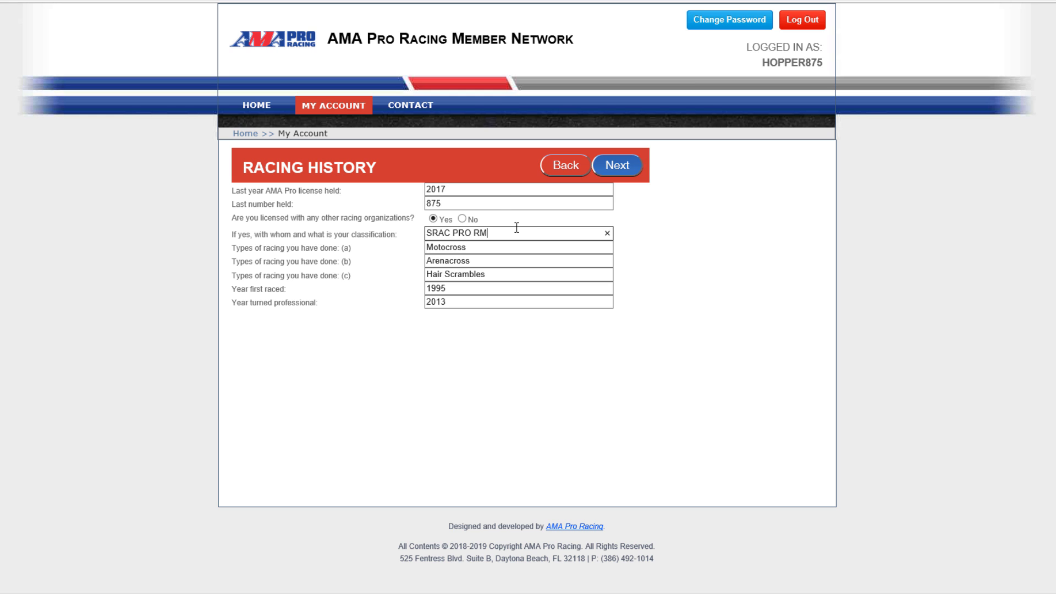
pyautogui.click(616, 165)
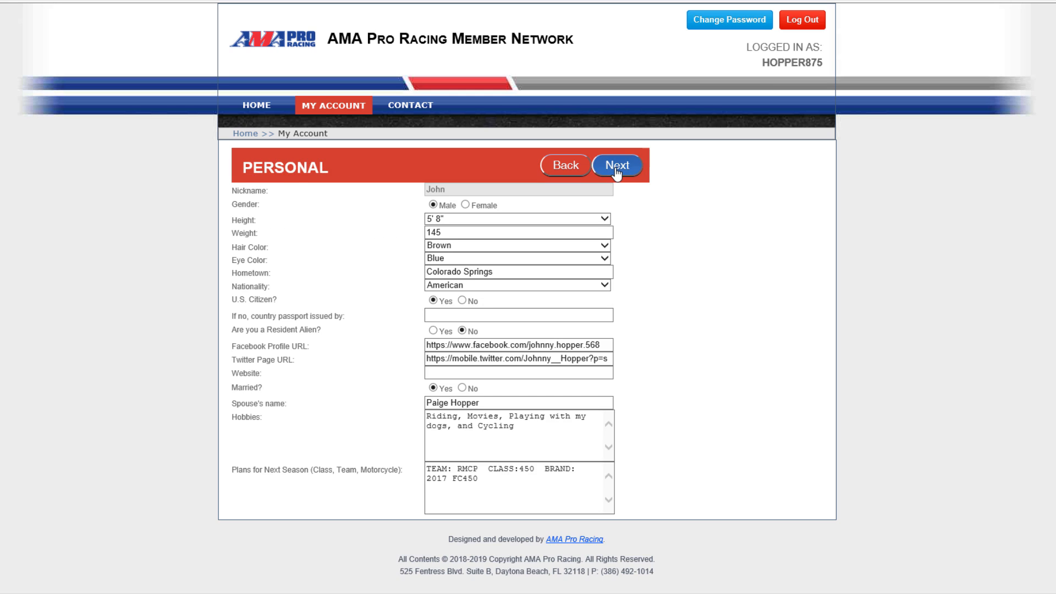
pyautogui.moveTo(566, 211)
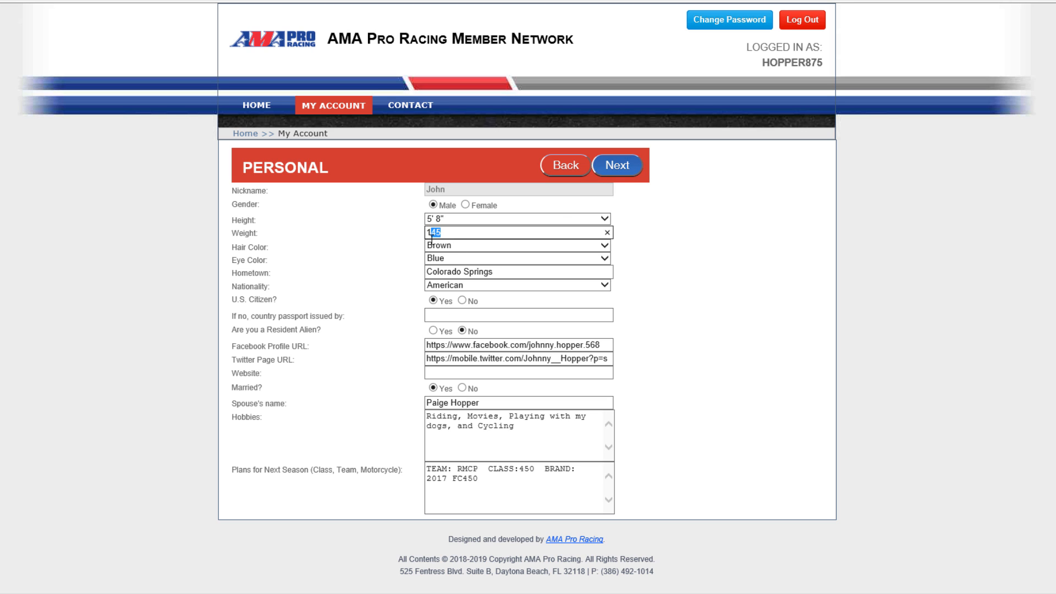
# - Set weight to 155, add the YouTube channel URL as website, and plan a 2019 FC450
pyautogui.write('155')
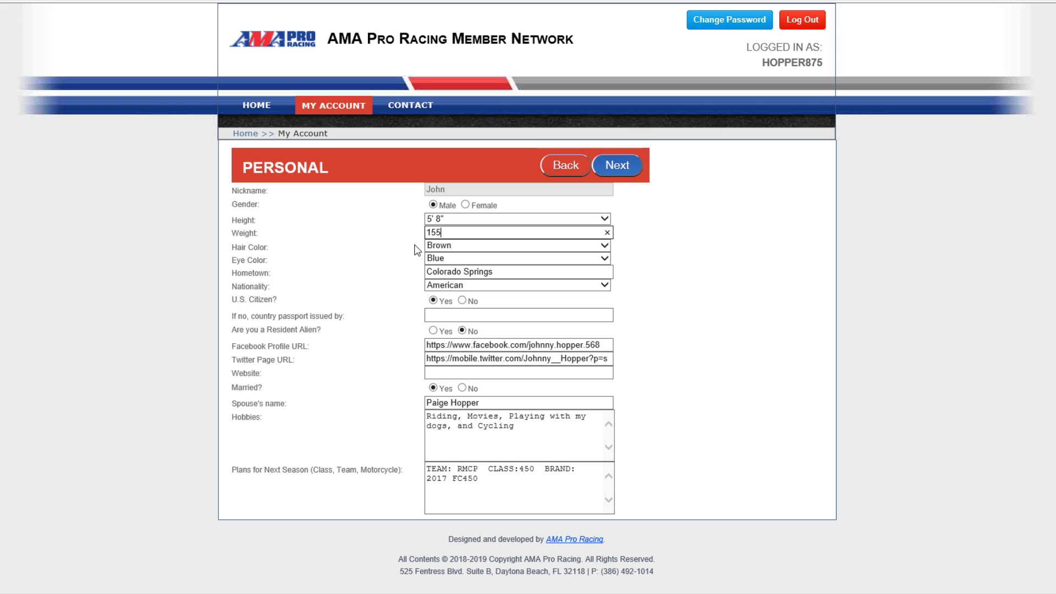
pyautogui.moveTo(421, 340)
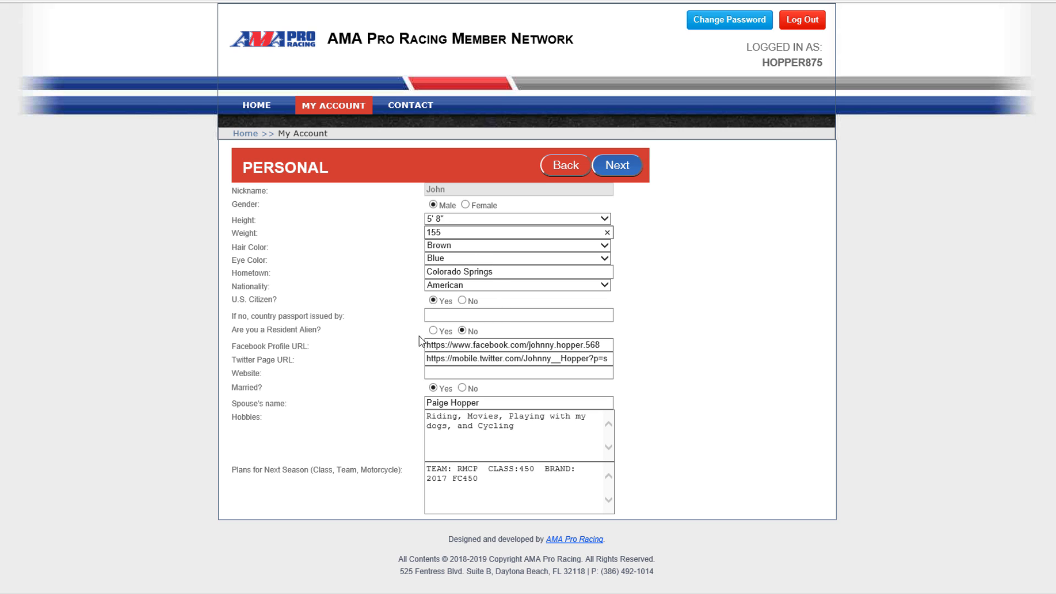
pyautogui.moveTo(444, 372)
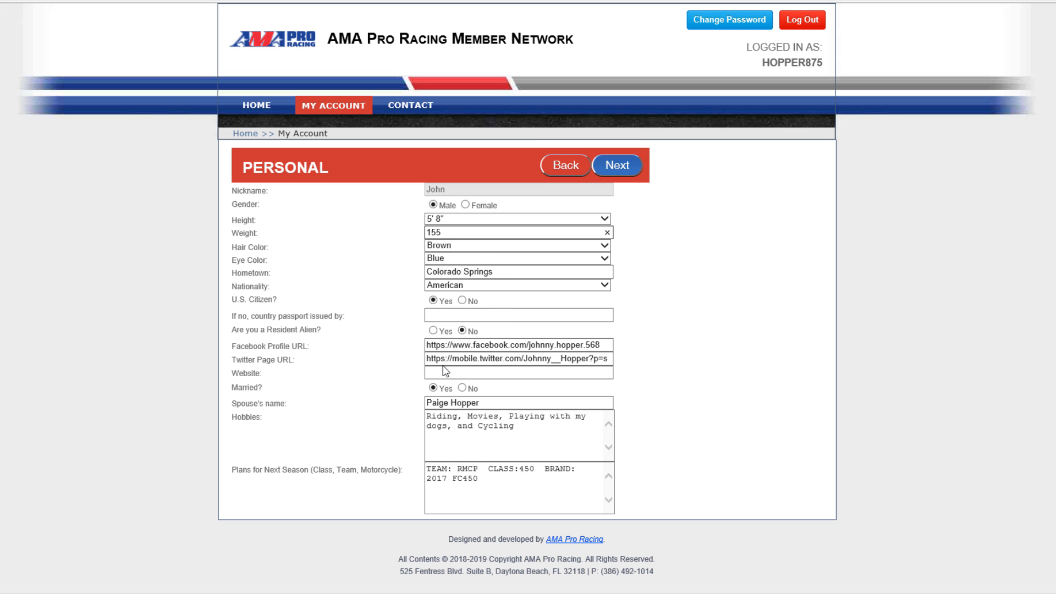
pyautogui.click(515, 373)
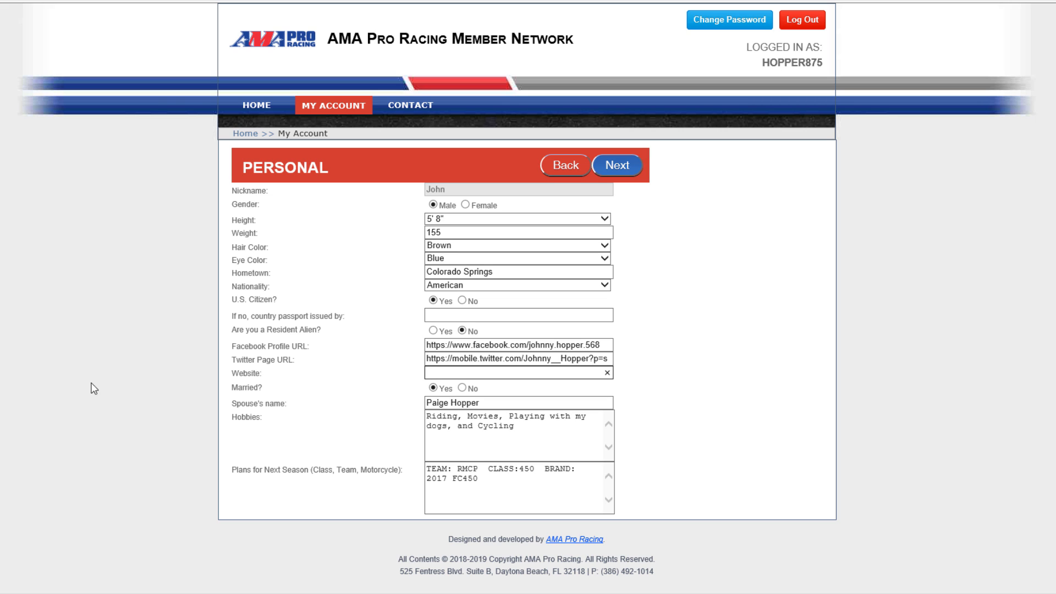
pyautogui.moveTo(147, 428)
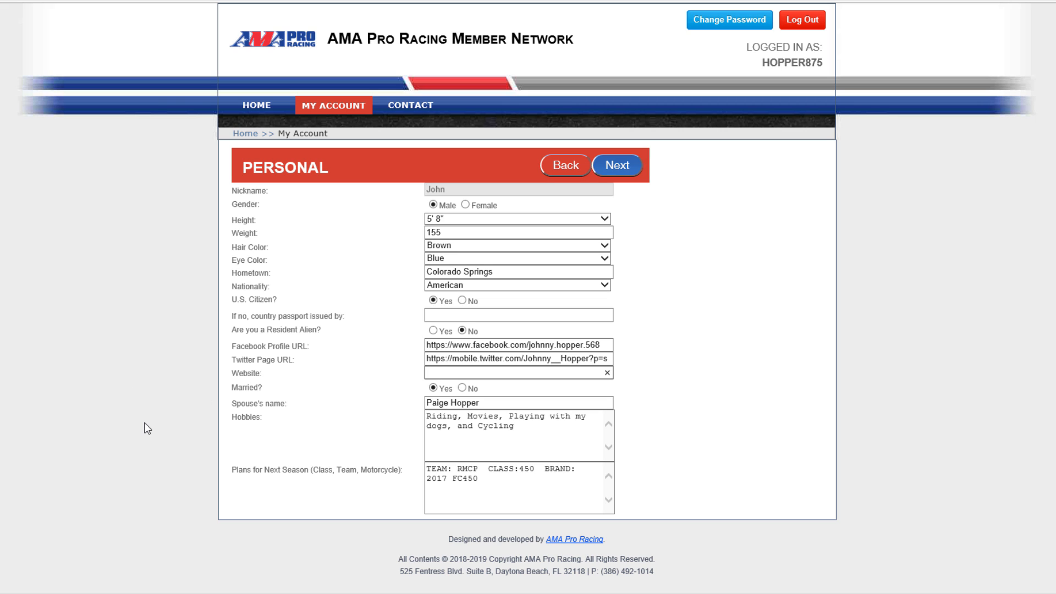
pyautogui.click(512, 373)
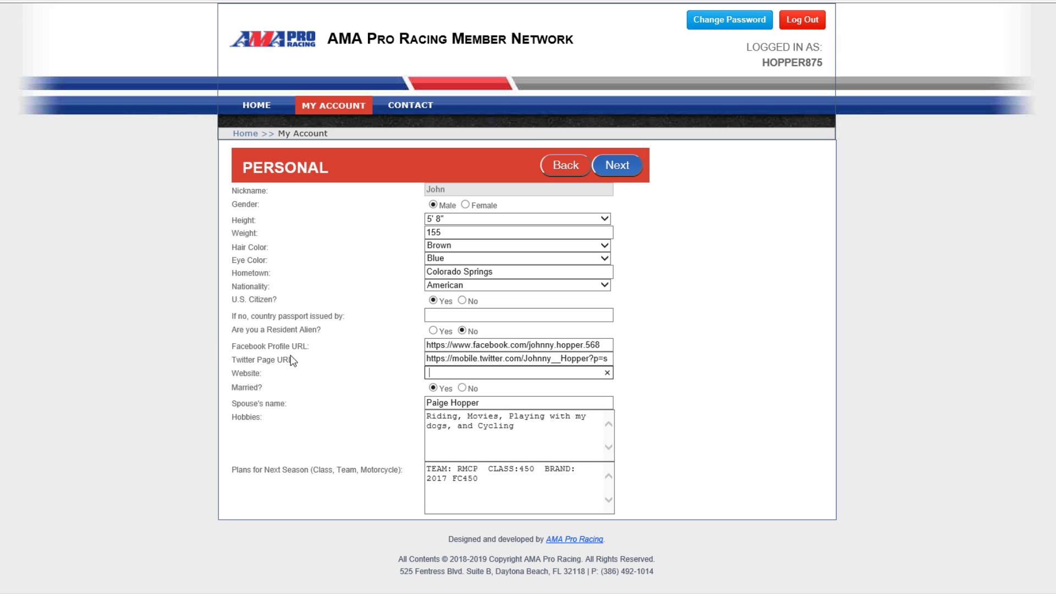
pyautogui.moveTo(242, 84)
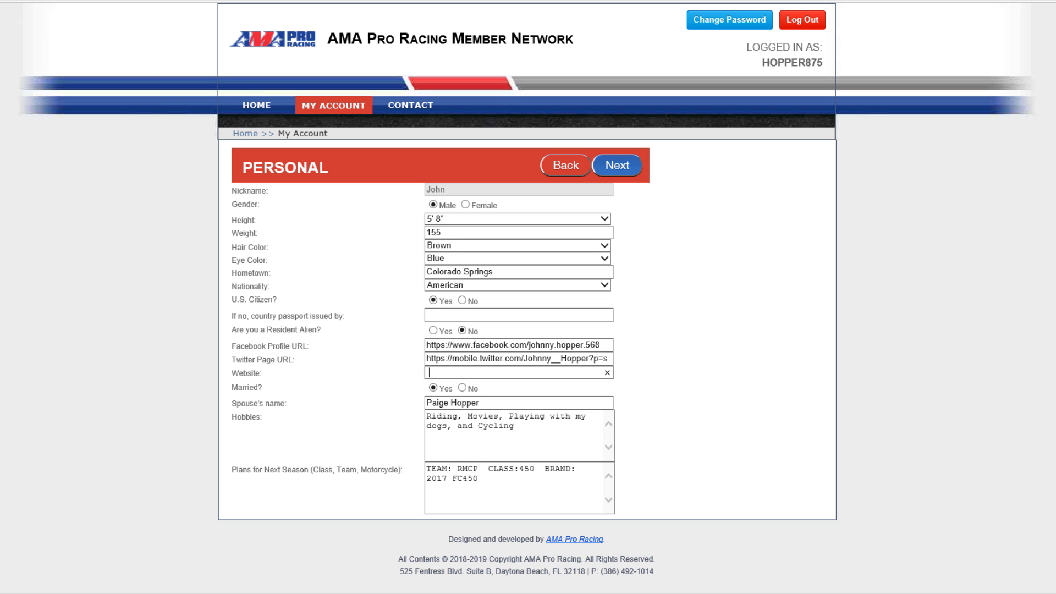
pyautogui.write('ube.com/channel/UCdiH3Wt3WfLA3TpIZ34au-Q')
pyautogui.click(520, 488)
pyautogui.write('9')
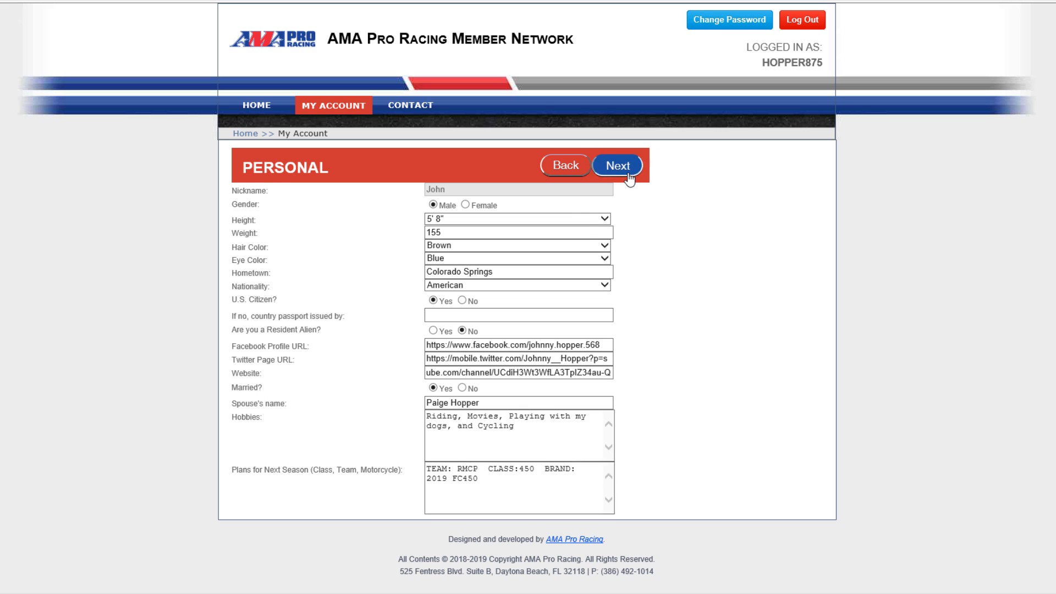
# - Save personal details, keep competition numbers 875, 587 and 442, and reach Rider Eligibility
pyautogui.click(616, 166)
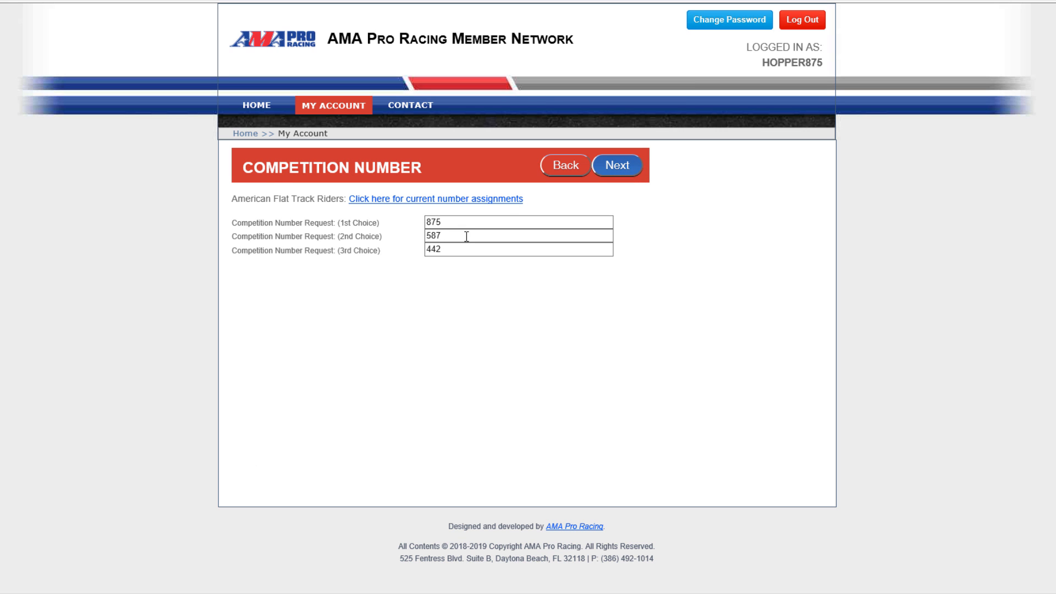
pyautogui.click(512, 222)
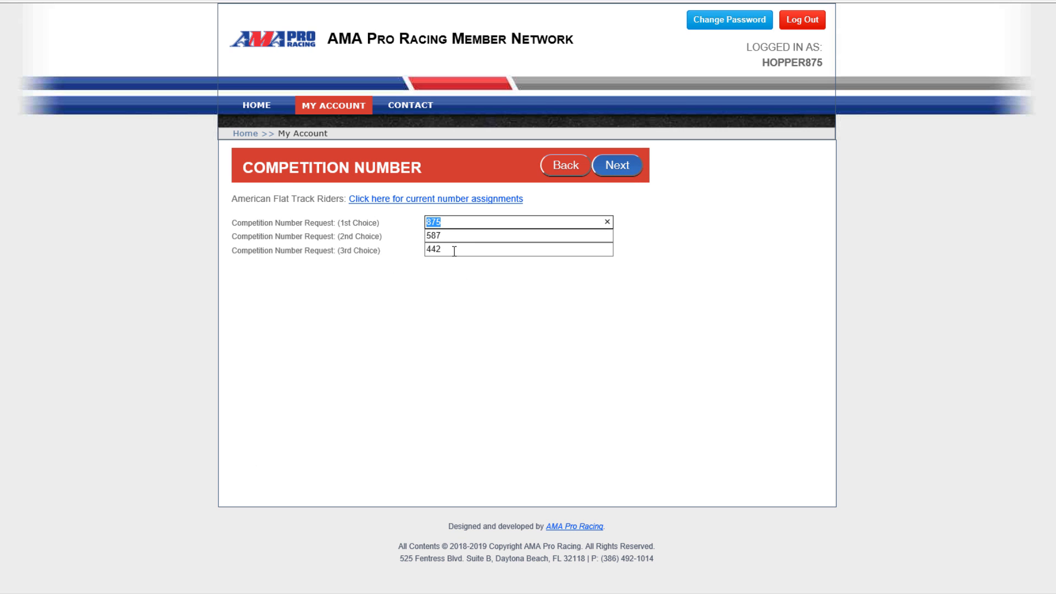
pyautogui.click(517, 236)
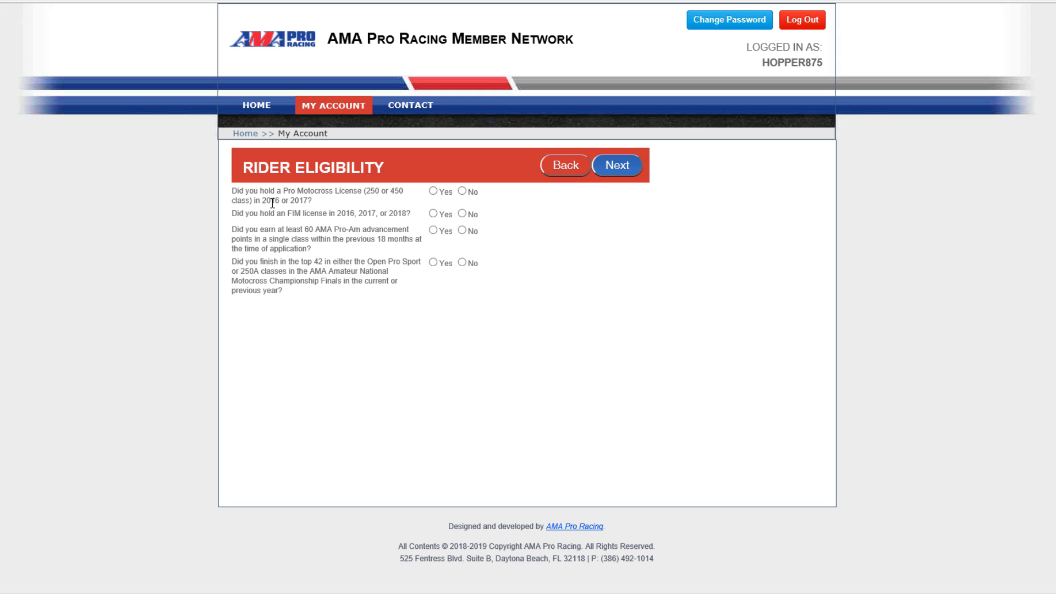
pyautogui.moveTo(321, 212)
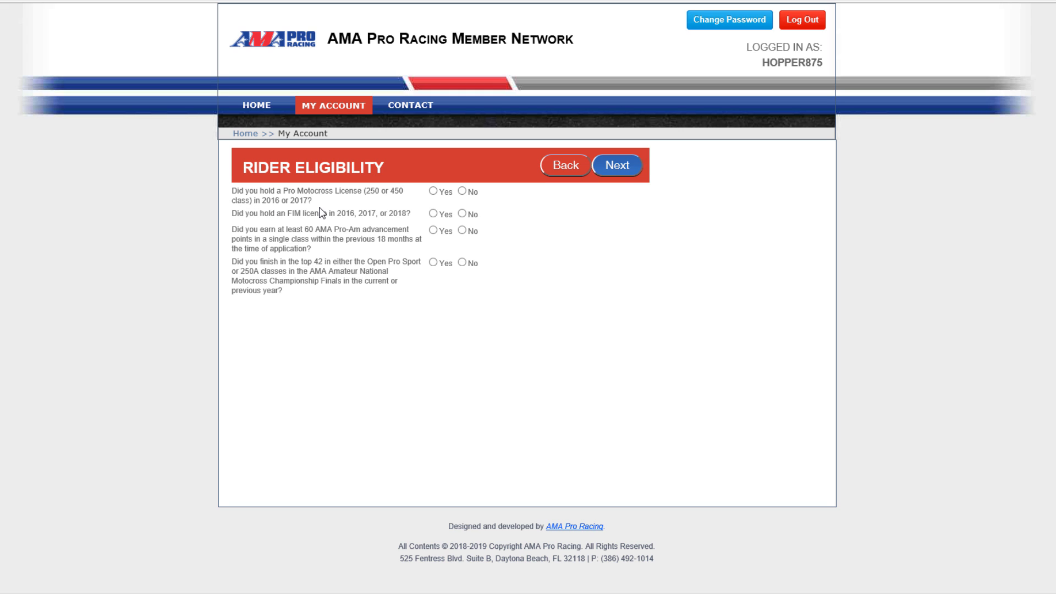
pyautogui.moveTo(383, 211)
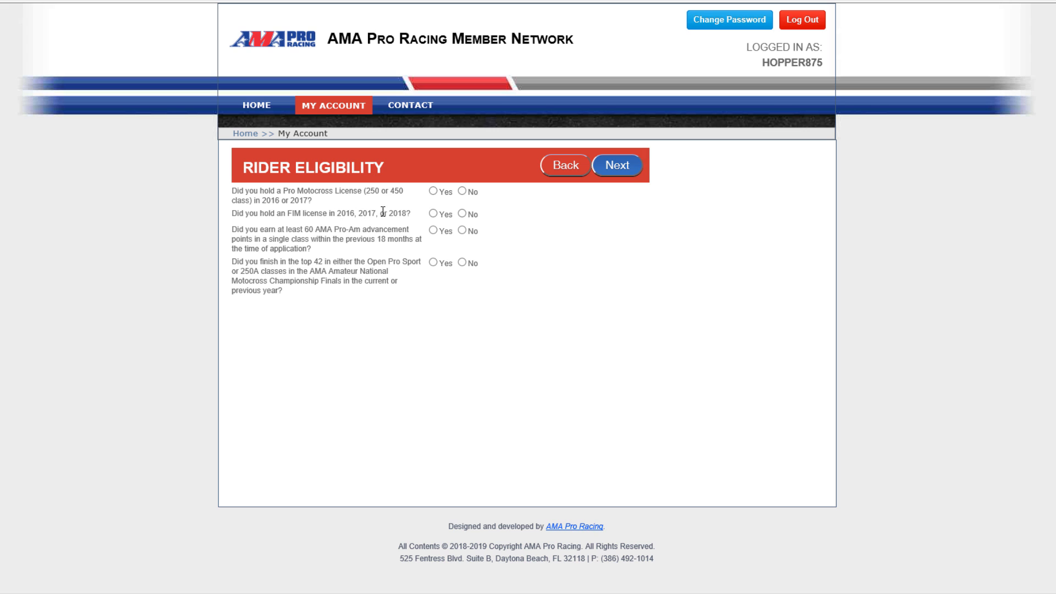
# - Answer Yes to holding a Pro Motocross License, No to an FIM license, and continue
pyautogui.click(433, 191)
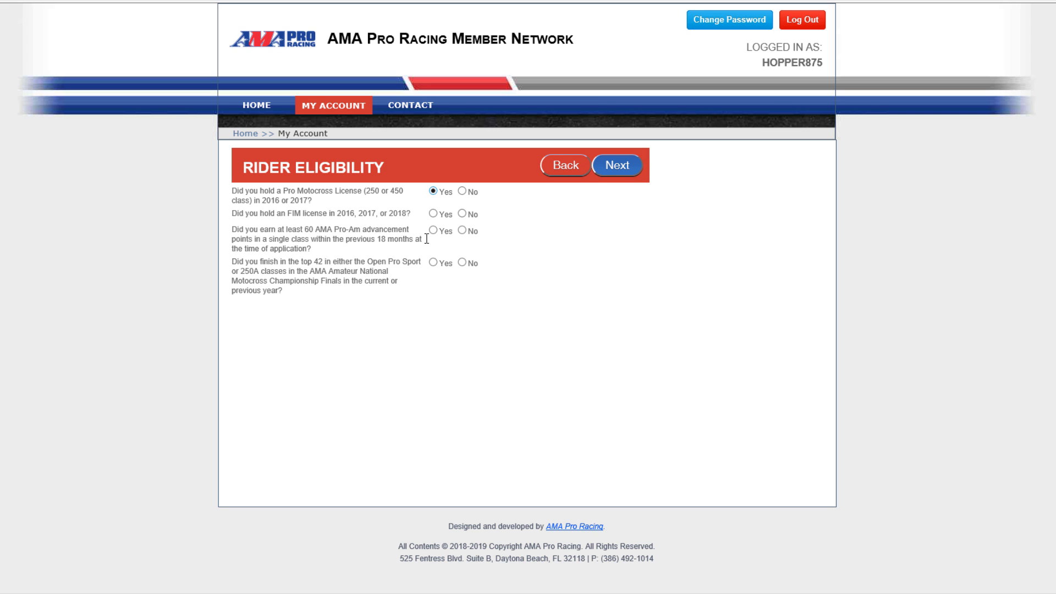
pyautogui.moveTo(345, 257)
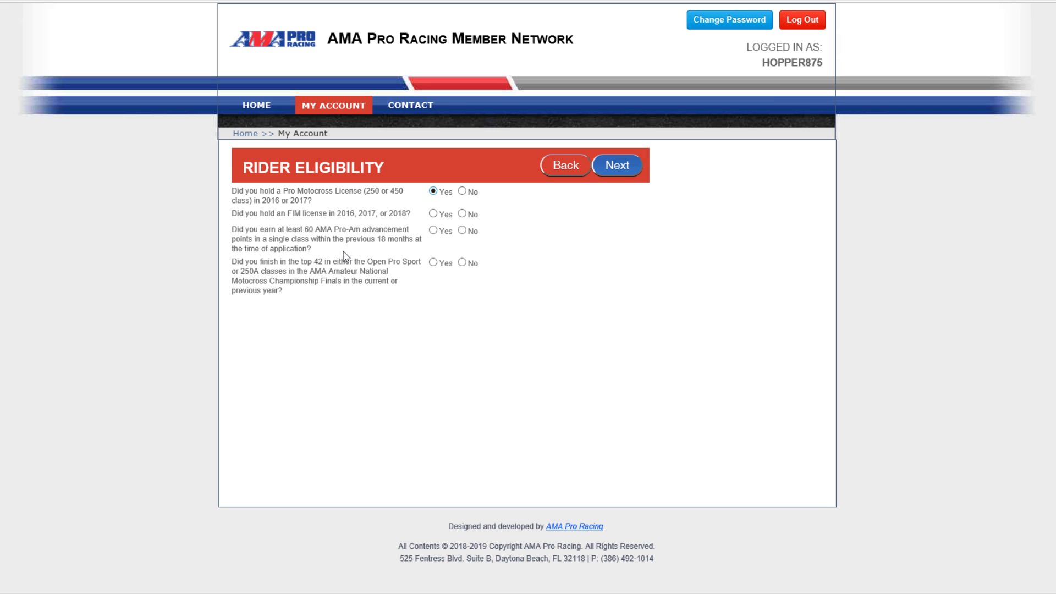
pyautogui.moveTo(380, 229)
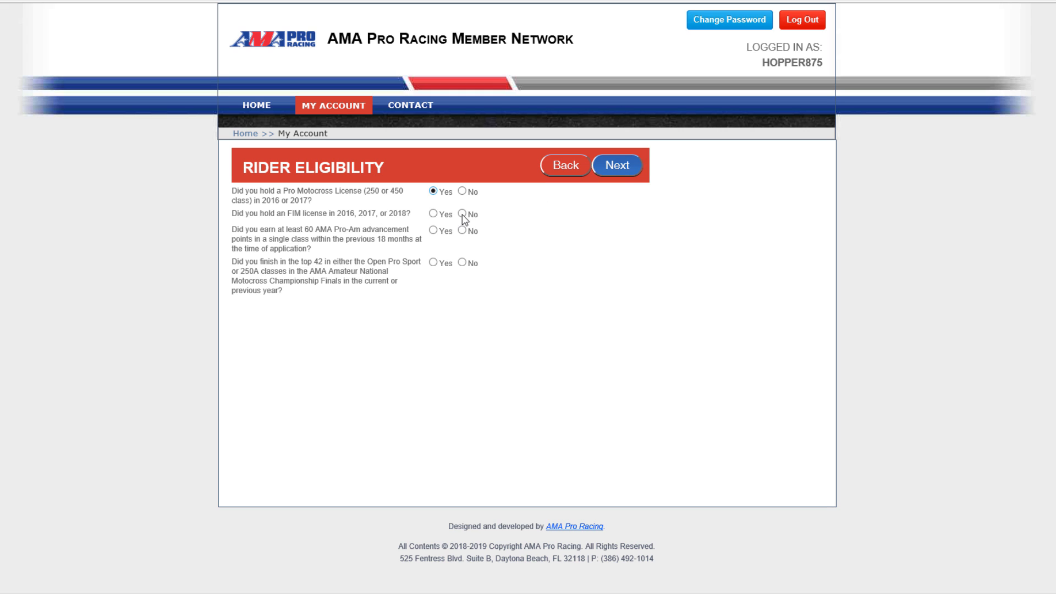
pyautogui.click(463, 231)
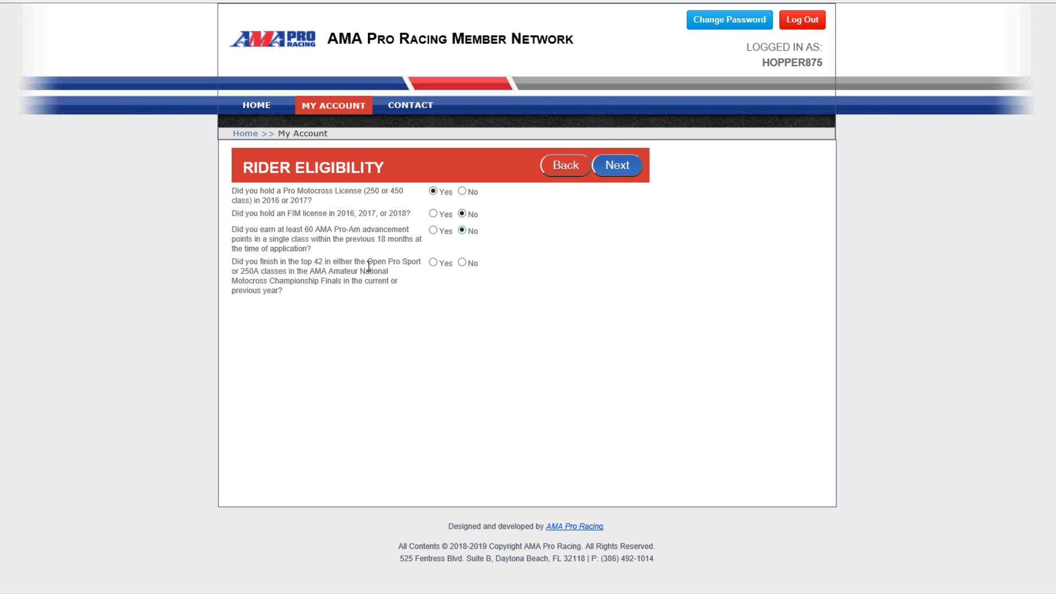
pyautogui.moveTo(377, 293)
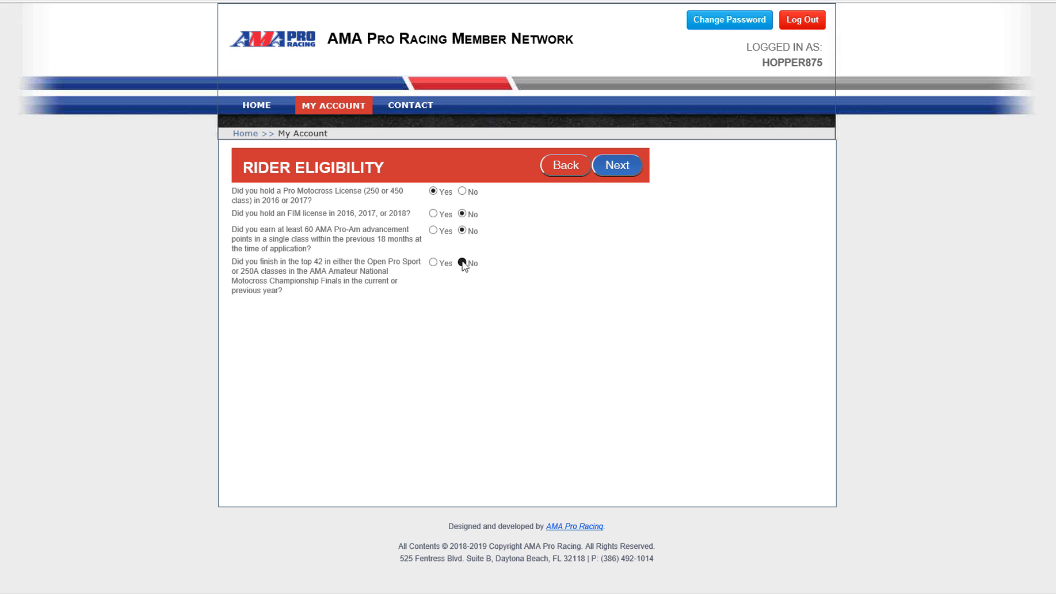
pyautogui.click(616, 166)
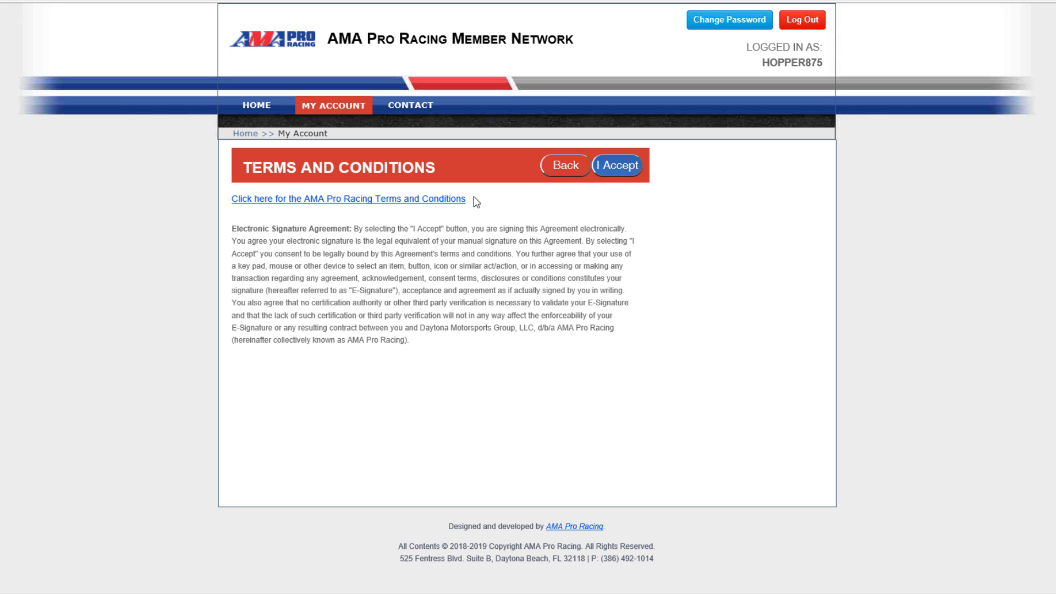
# - Accept the terms and electronic signature agreement to submit the application
pyautogui.click(617, 165)
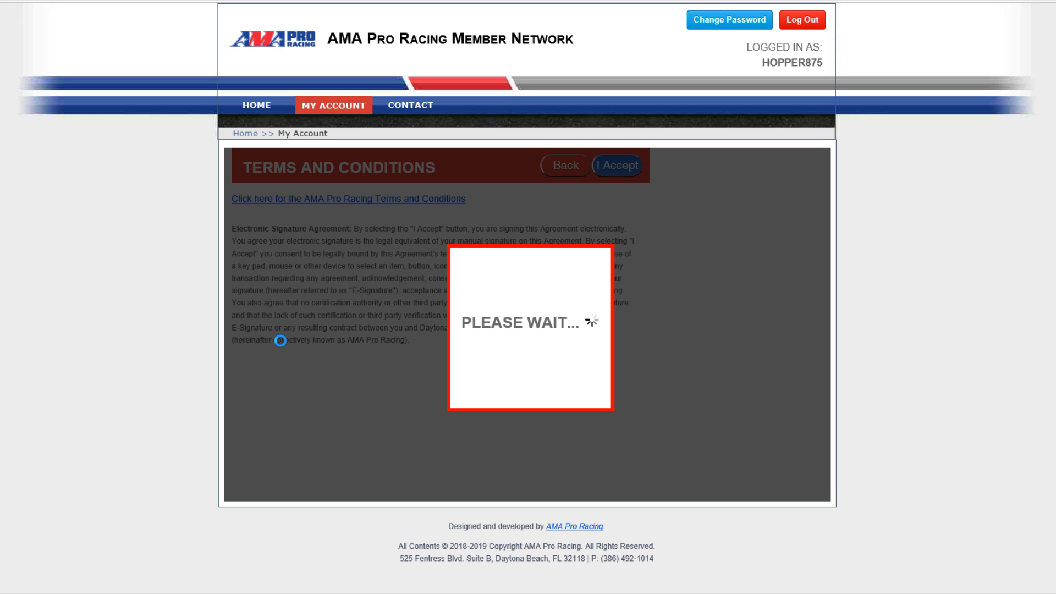
pyautogui.click(615, 166)
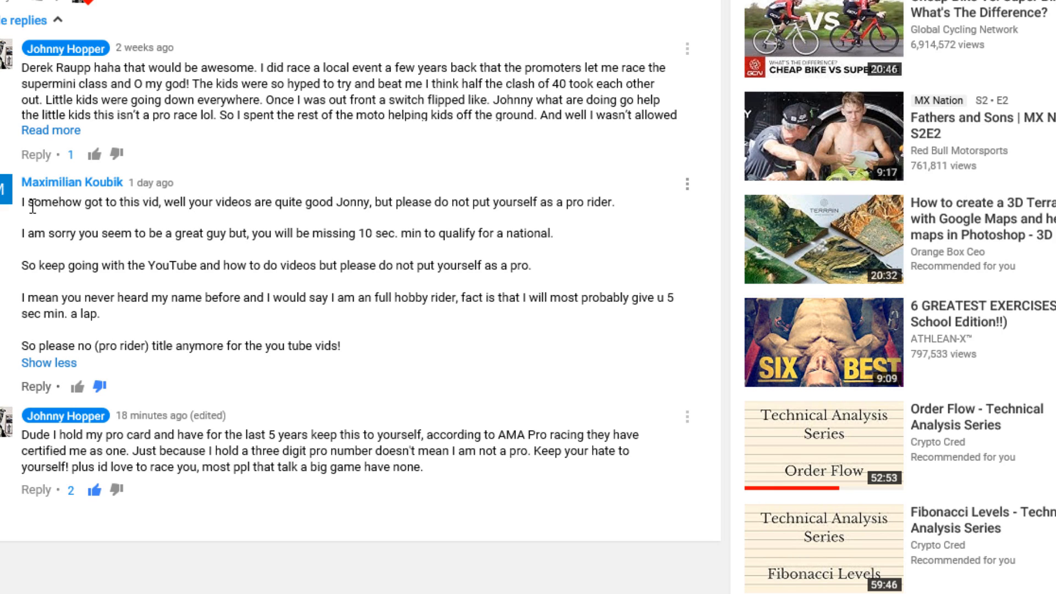
# - Move on from the pro-status comments and open the channel's Pro Riding Tips playlist
pyautogui.moveTo(359, 266); pyautogui.dragTo(478, 265)
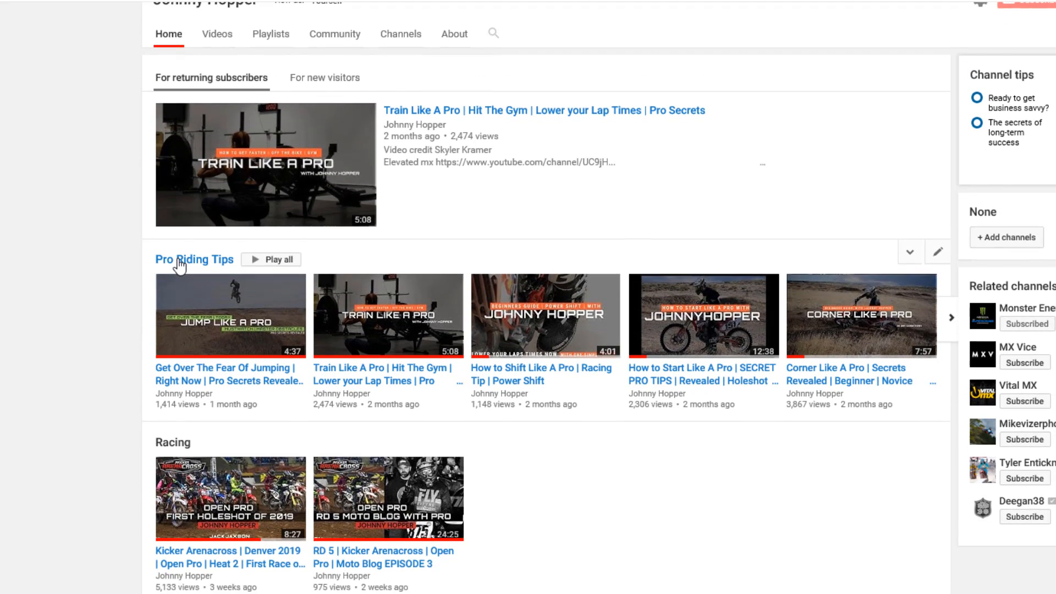
pyautogui.click(195, 259)
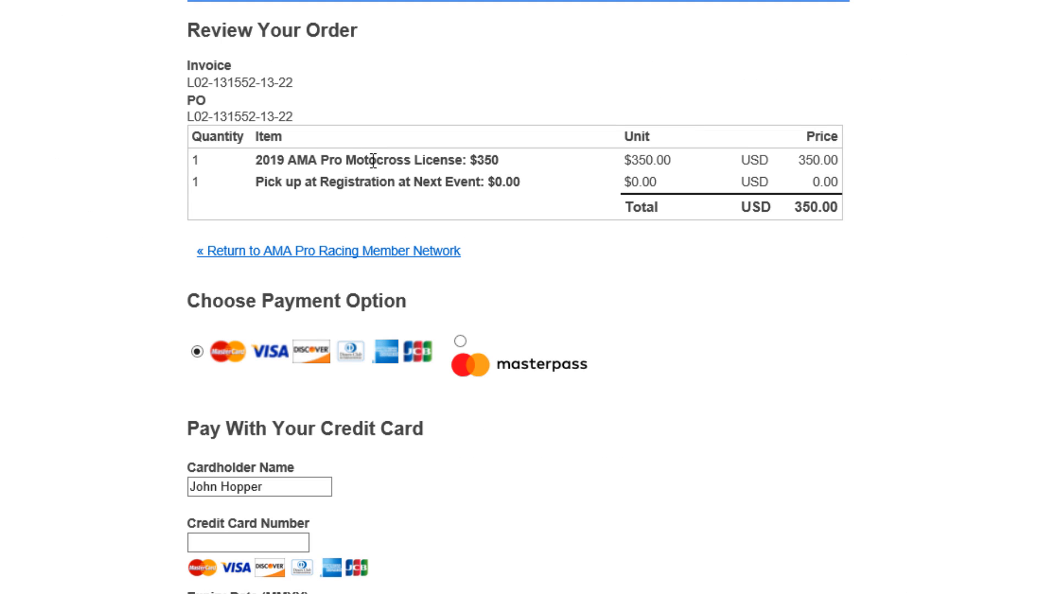
pyautogui.moveTo(598, 261)
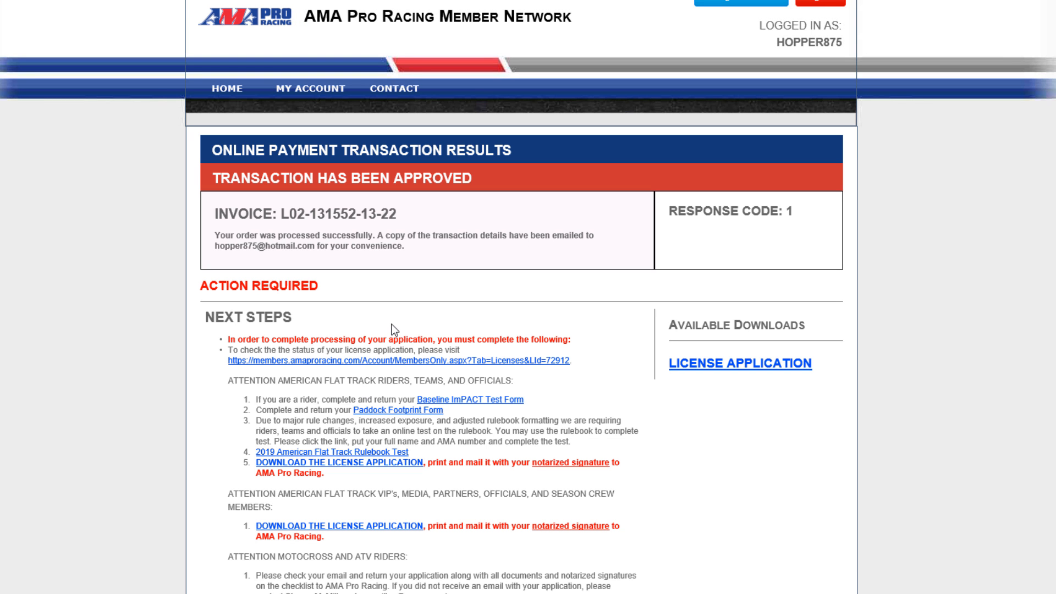
pyautogui.moveTo(250, 199)
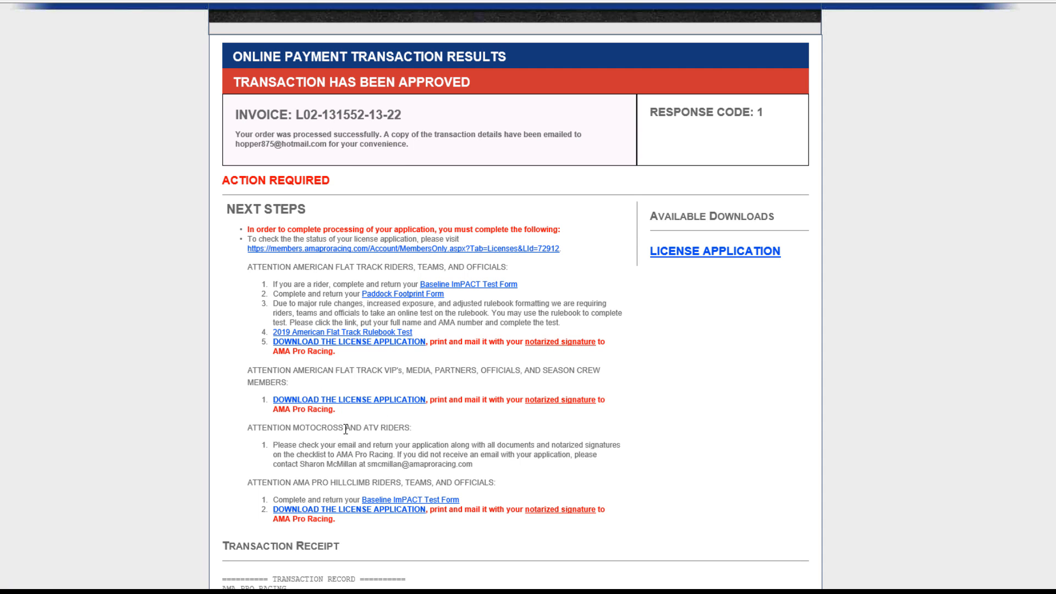
pyautogui.scroll(-3)
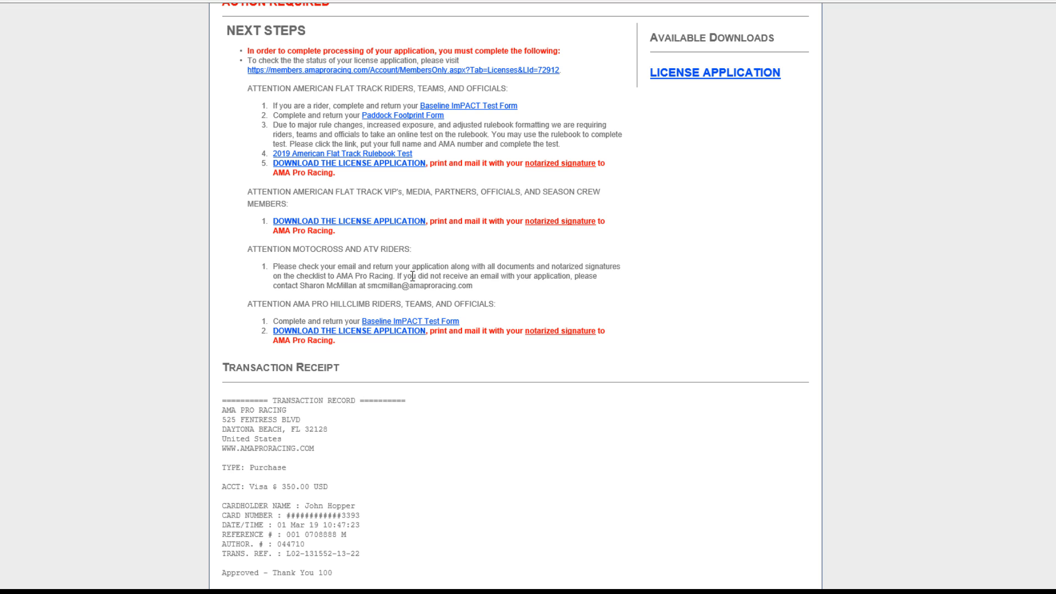
pyautogui.moveTo(585, 276)
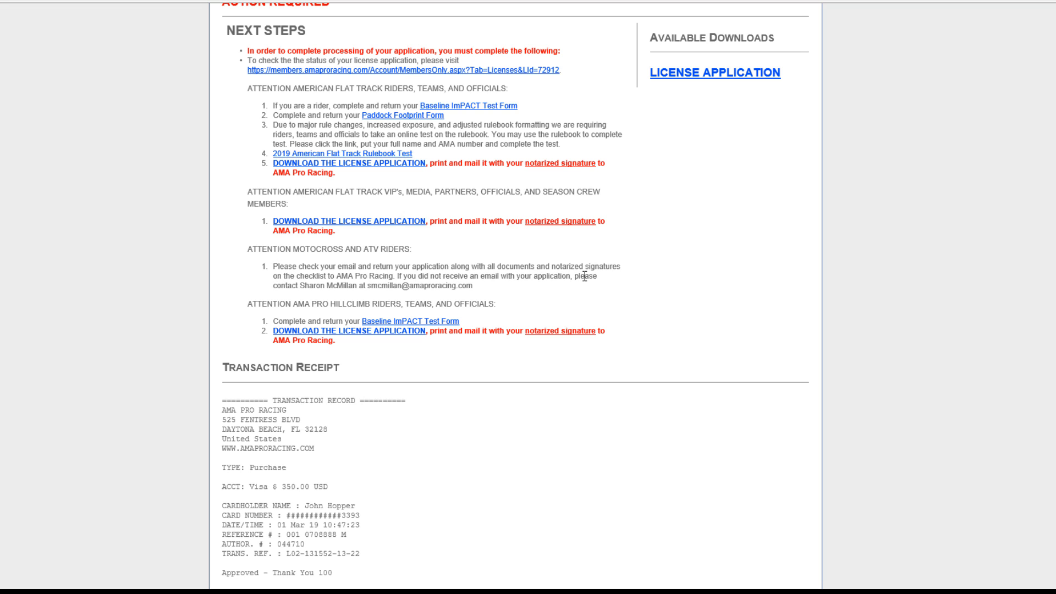
pyautogui.moveTo(496, 292)
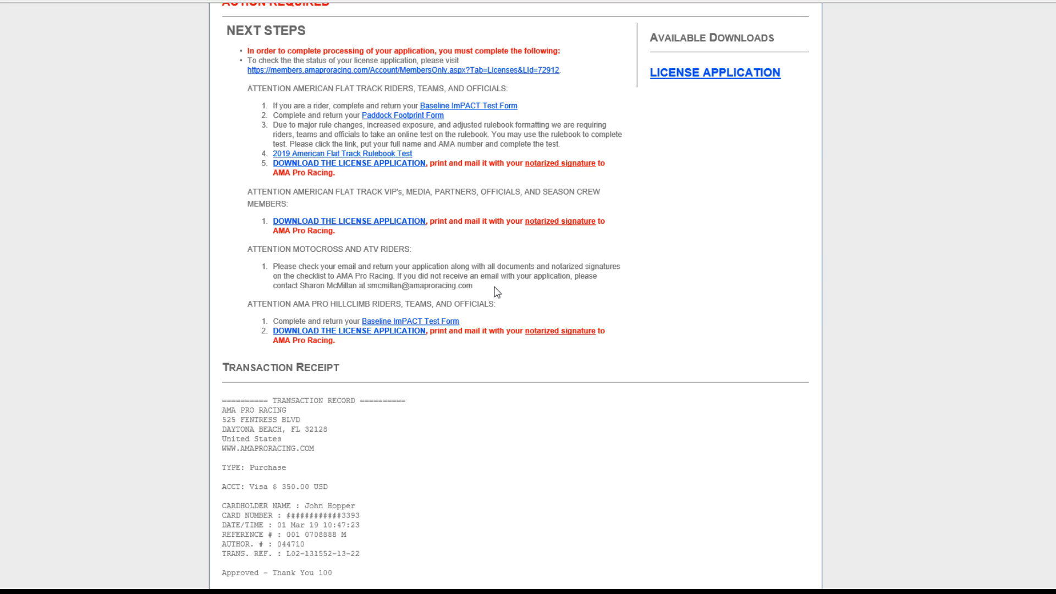
pyautogui.moveTo(386, 265)
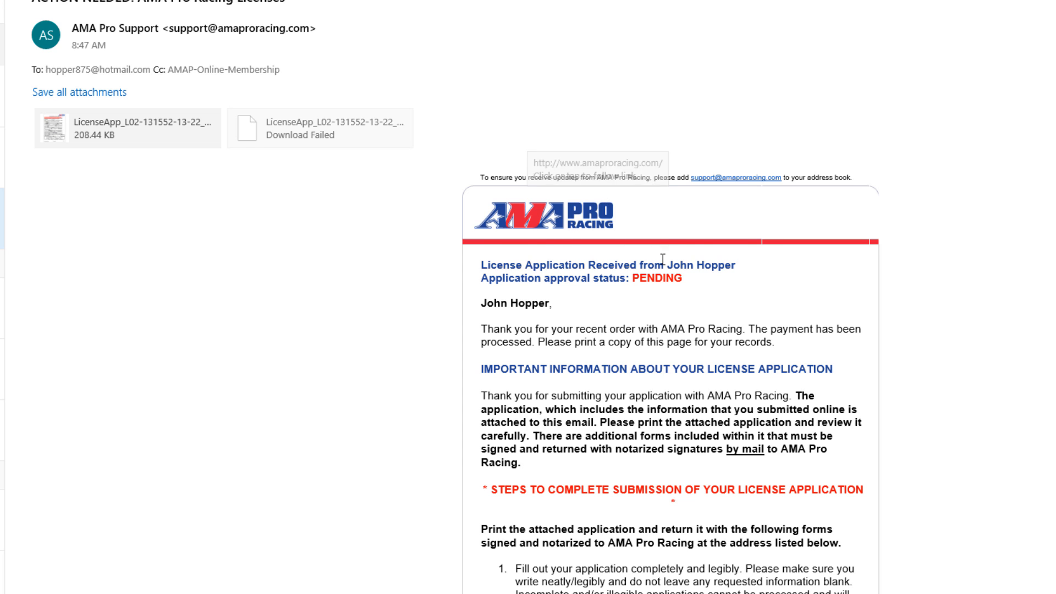
pyautogui.scroll(-3)
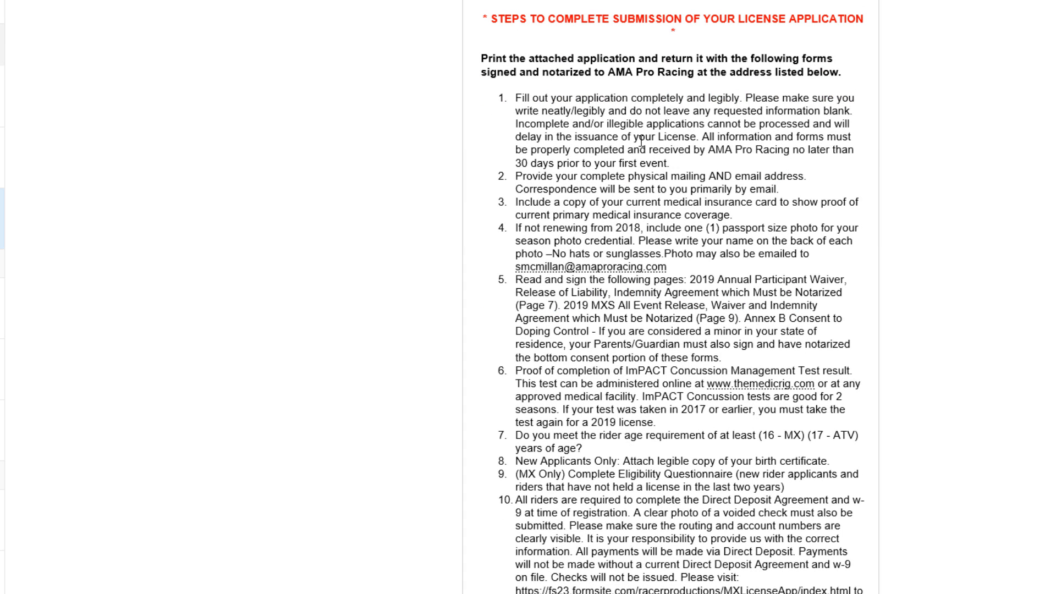
pyautogui.moveTo(475, 203)
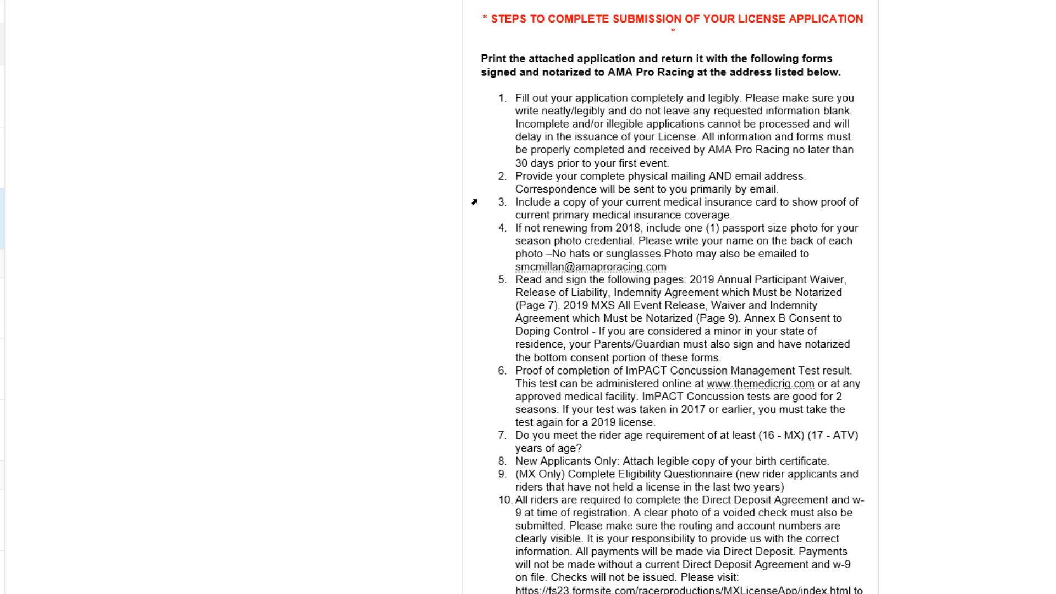
pyautogui.moveTo(750, 211)
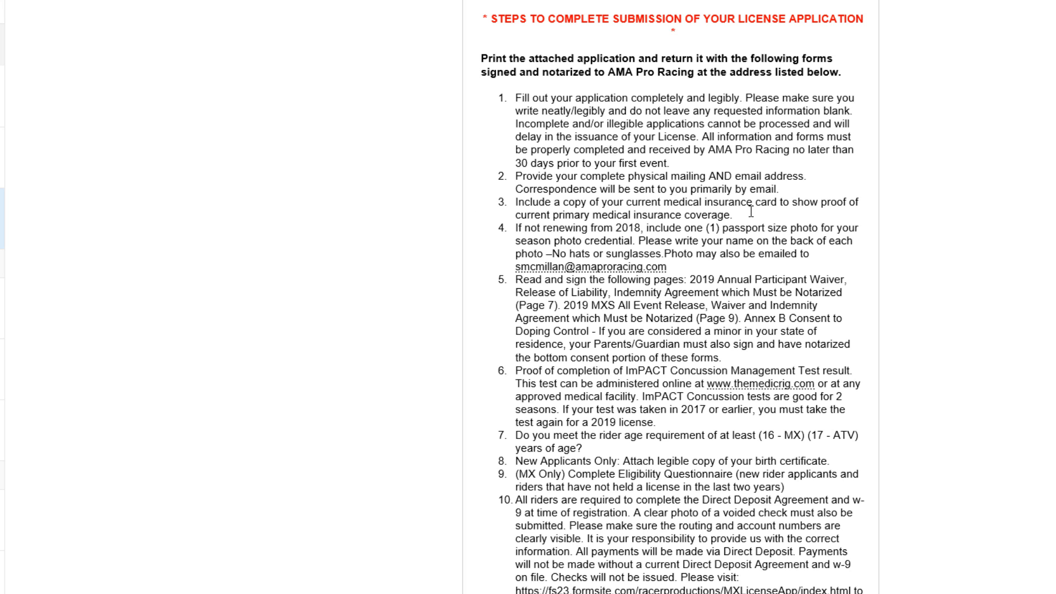
pyautogui.moveTo(524, 236)
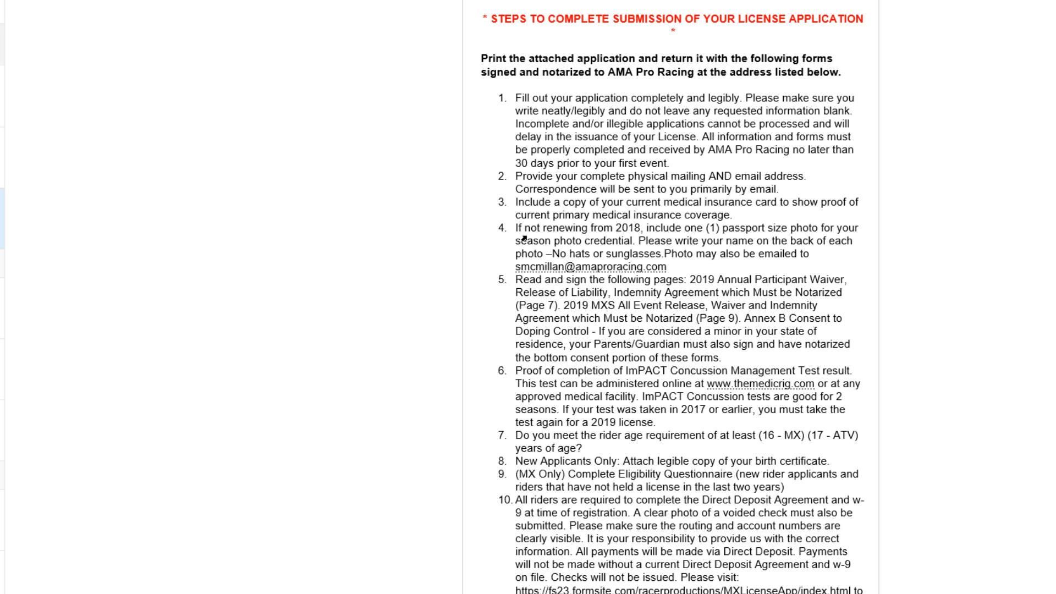
pyautogui.moveTo(691, 241)
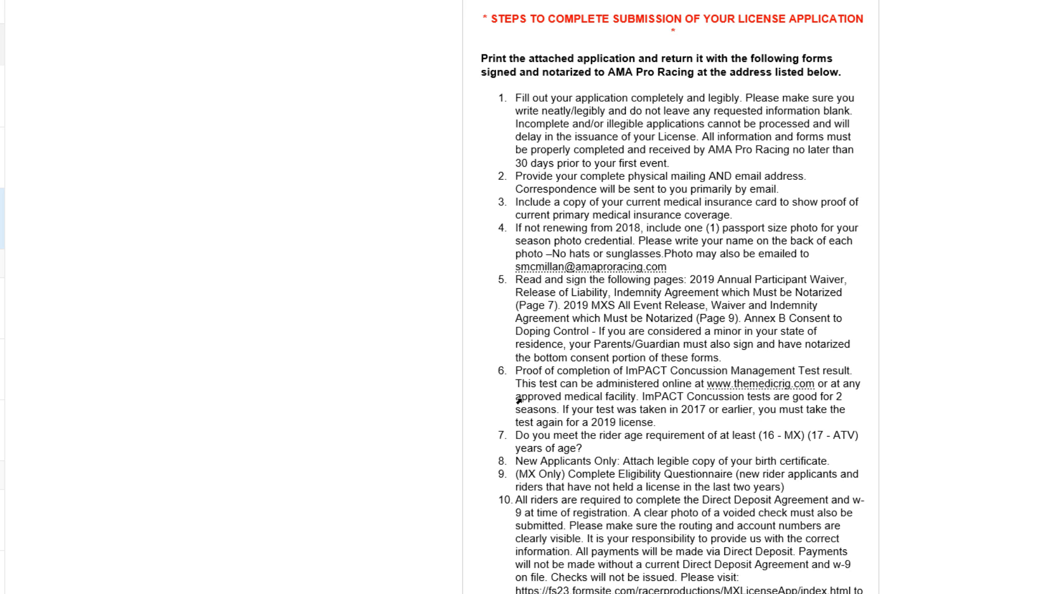
pyautogui.moveTo(520, 411)
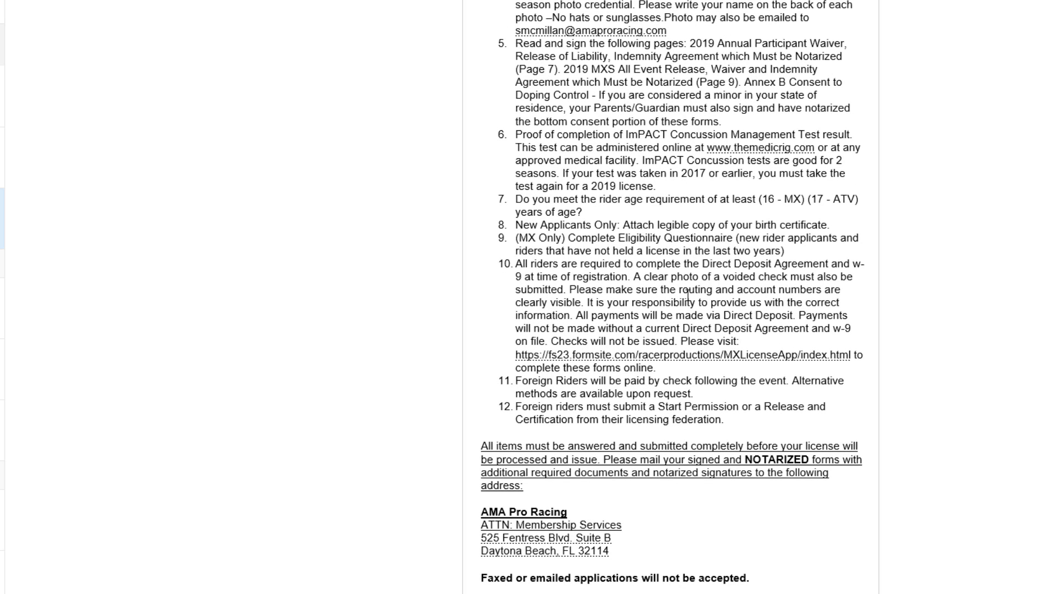
pyautogui.moveTo(614, 374)
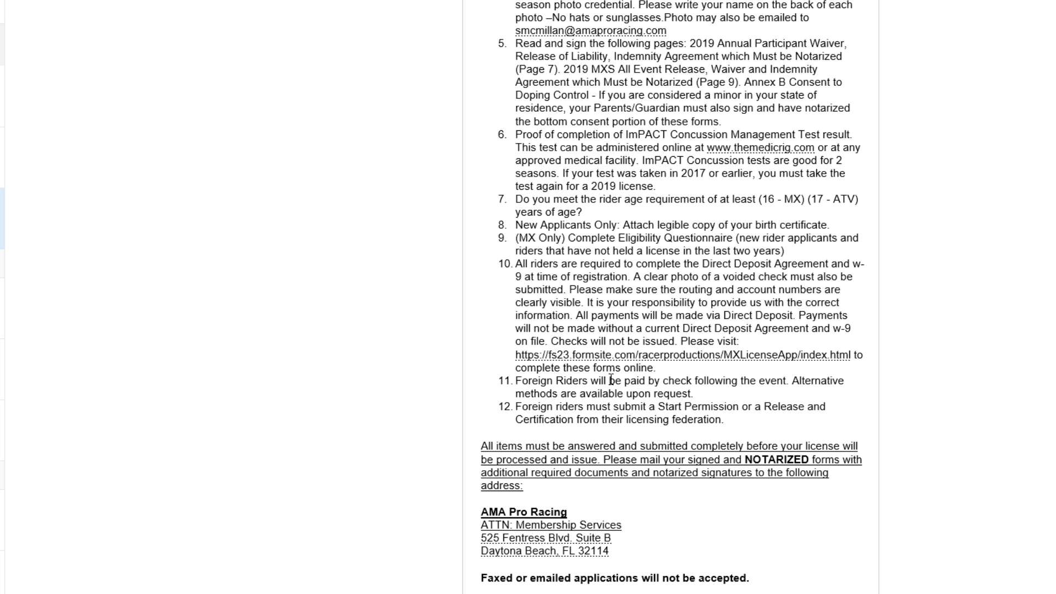
pyautogui.moveTo(609, 360)
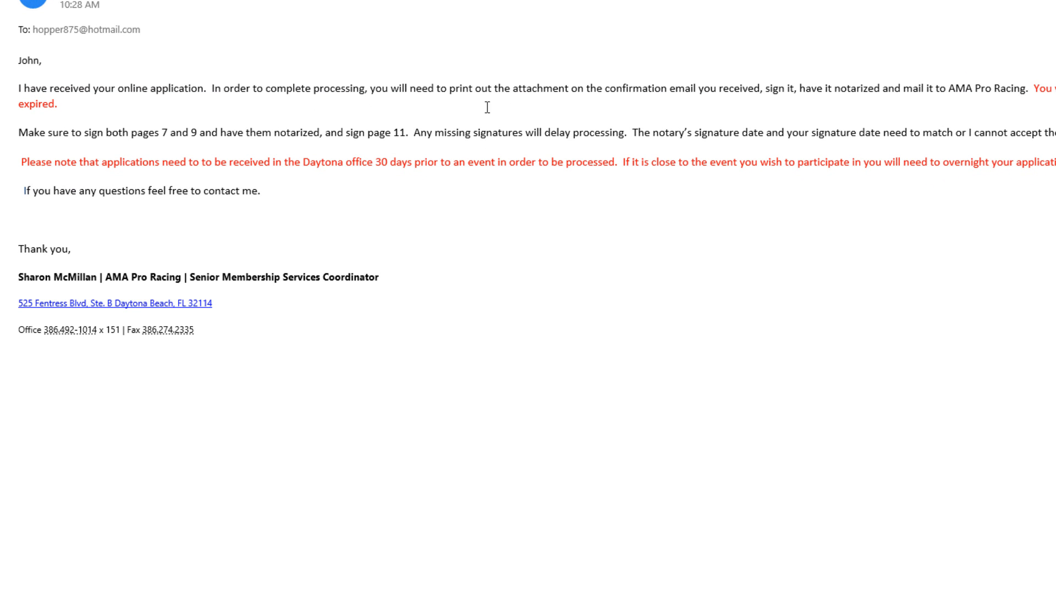
pyautogui.moveTo(867, 98)
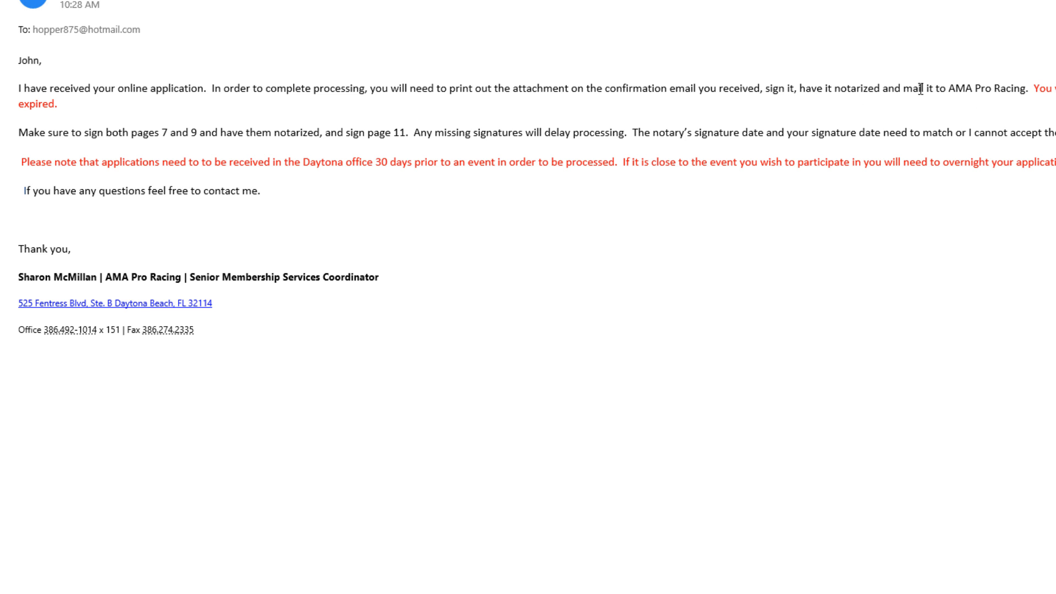
pyautogui.moveTo(723, 144)
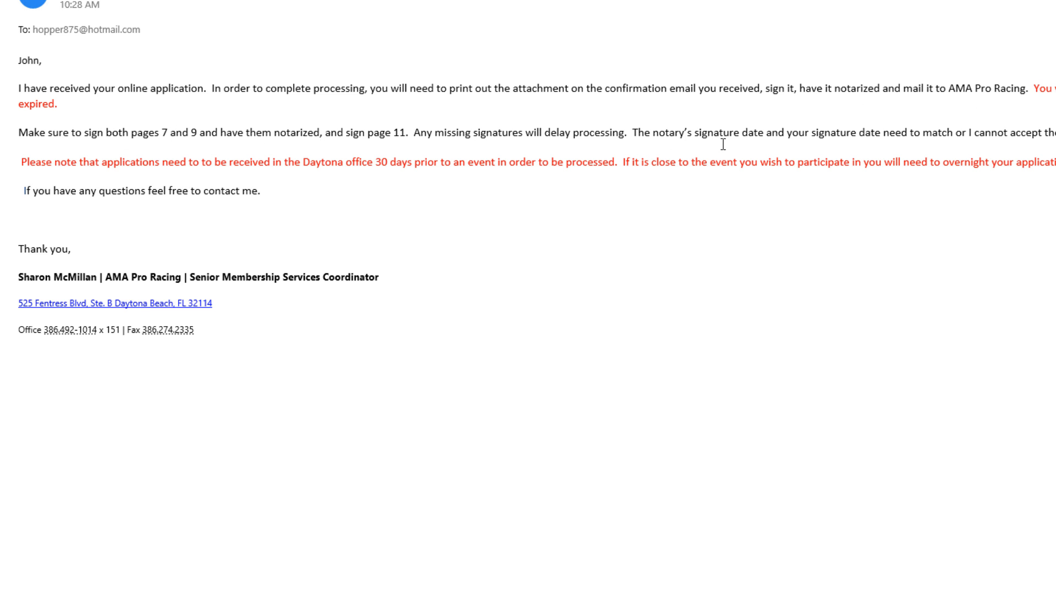
pyautogui.moveTo(325, 176)
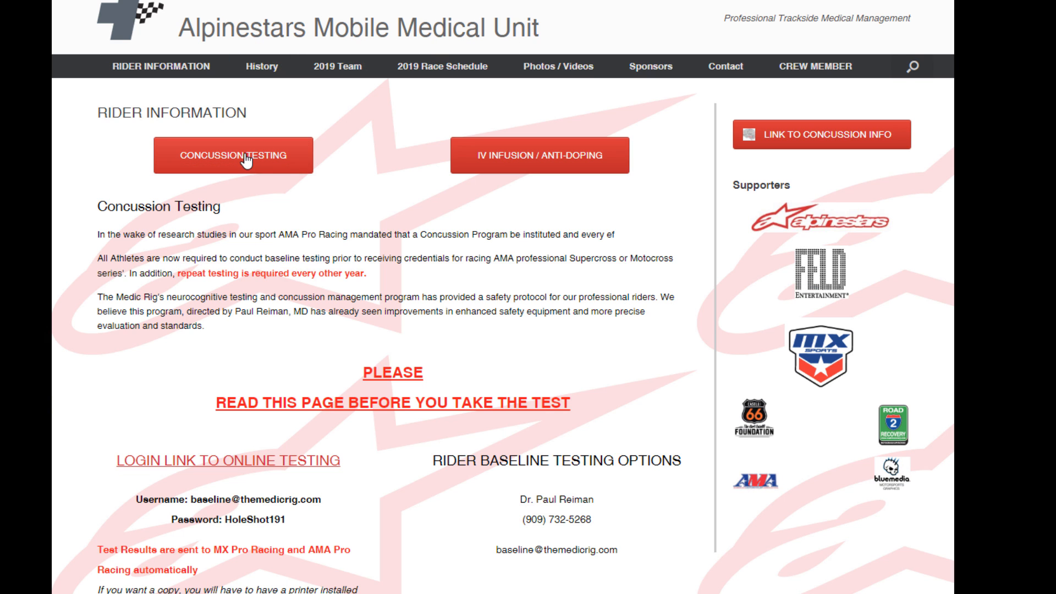
pyautogui.moveTo(268, 473)
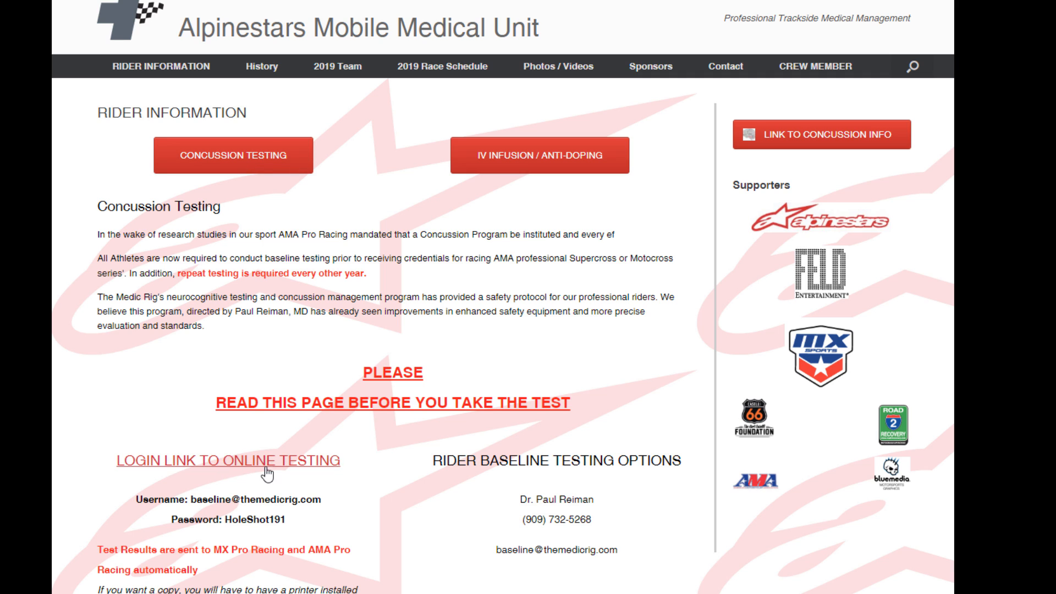
# - Highlight the username email under Login Link to Online Testing and bring up its Copy option
pyautogui.moveTo(161, 500); pyautogui.dragTo(322, 500)
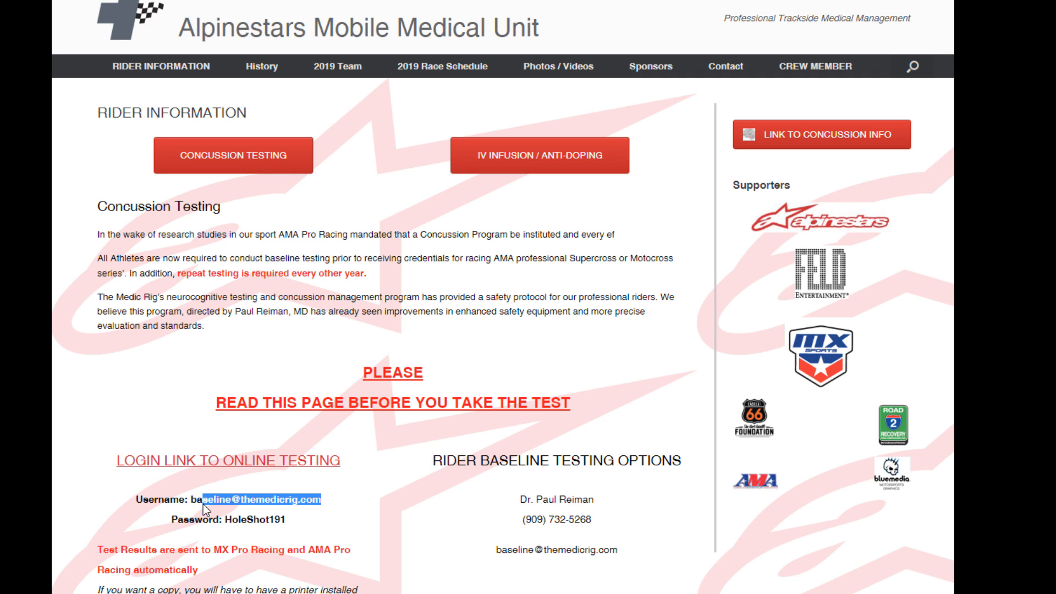
pyautogui.rightClick(209, 499)
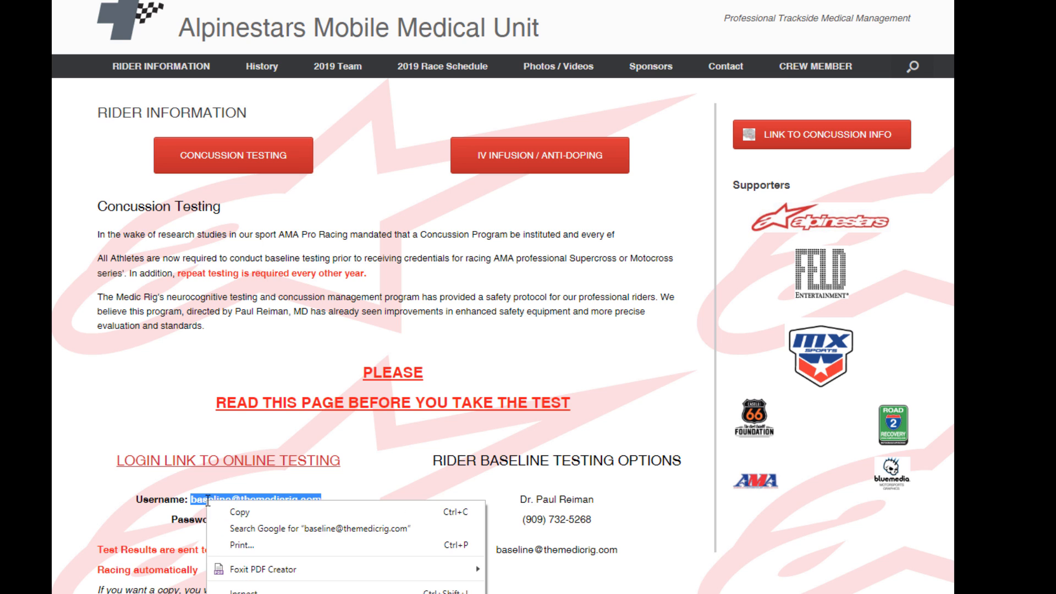
pyautogui.moveTo(240, 512)
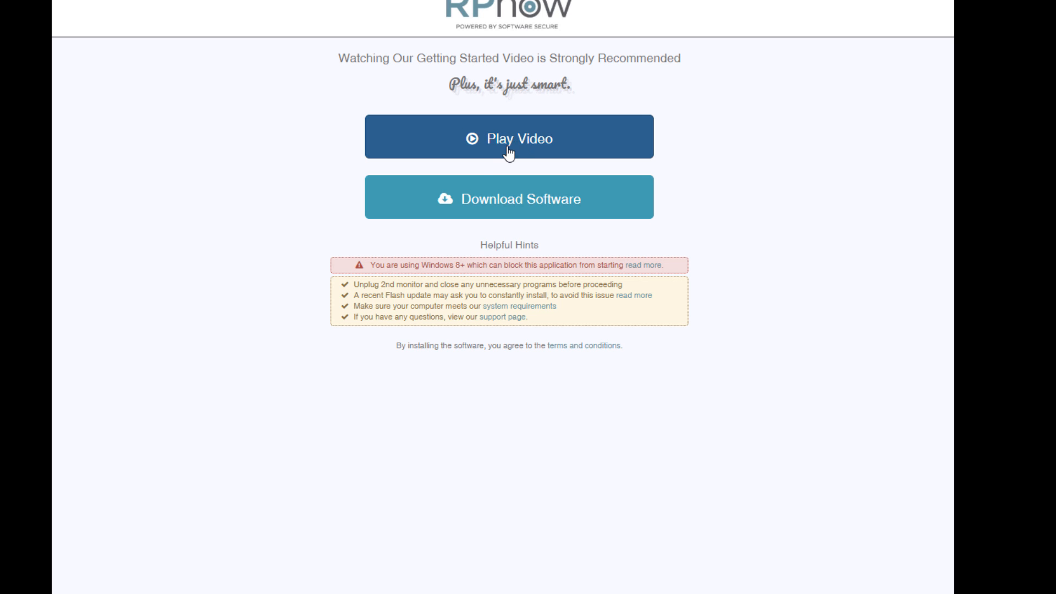
# - Play the RPNow getting started video
pyautogui.click(508, 198)
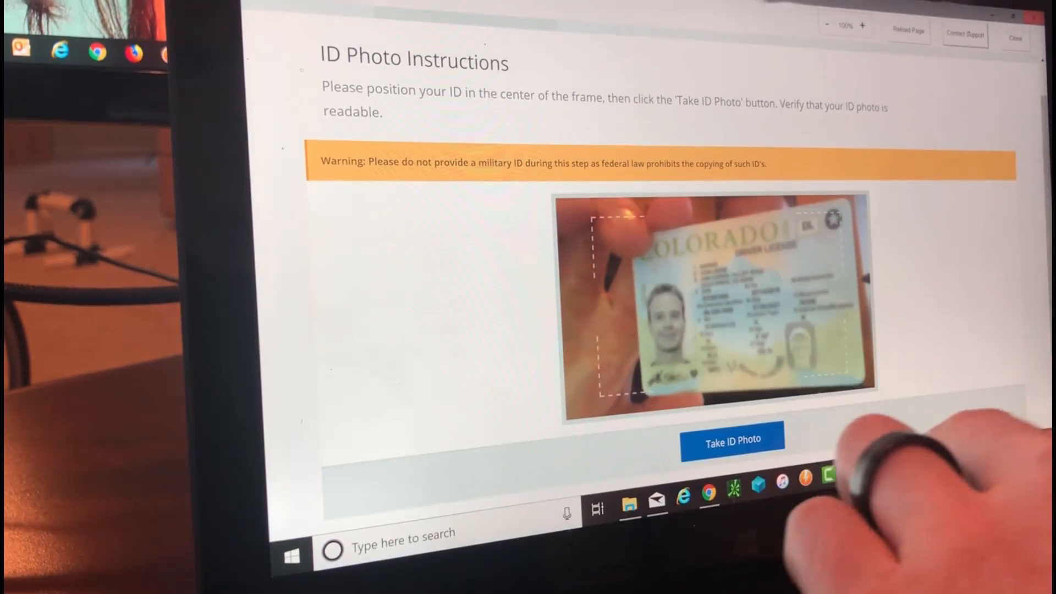
# - Photograph the held-up driver's license, affirm it is legible, and confirm the ID photo
pyautogui.click(732, 442)
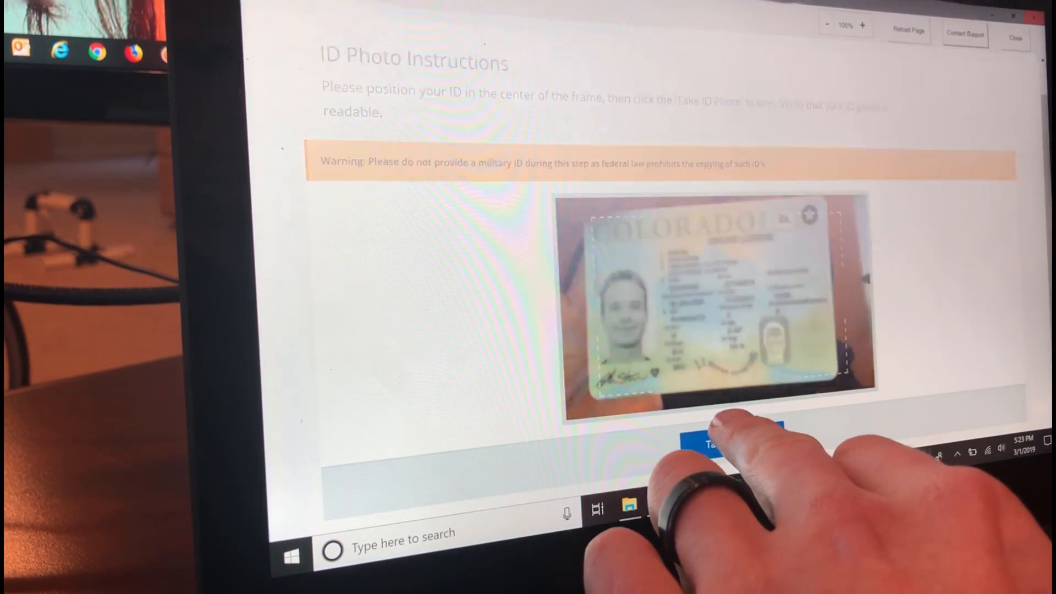
pyautogui.click(711, 444)
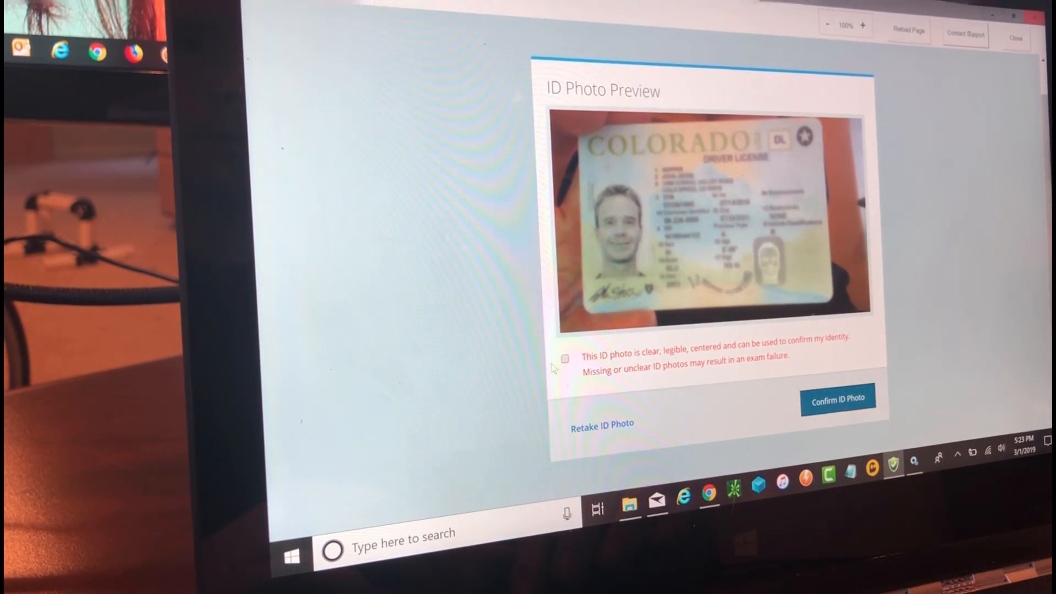
pyautogui.click(564, 358)
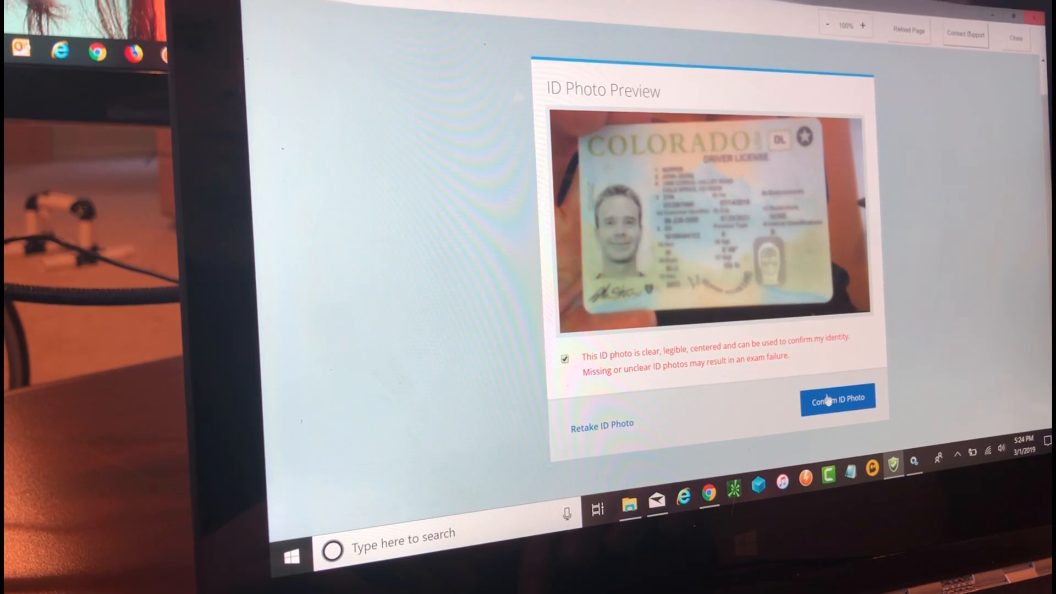
pyautogui.click(837, 398)
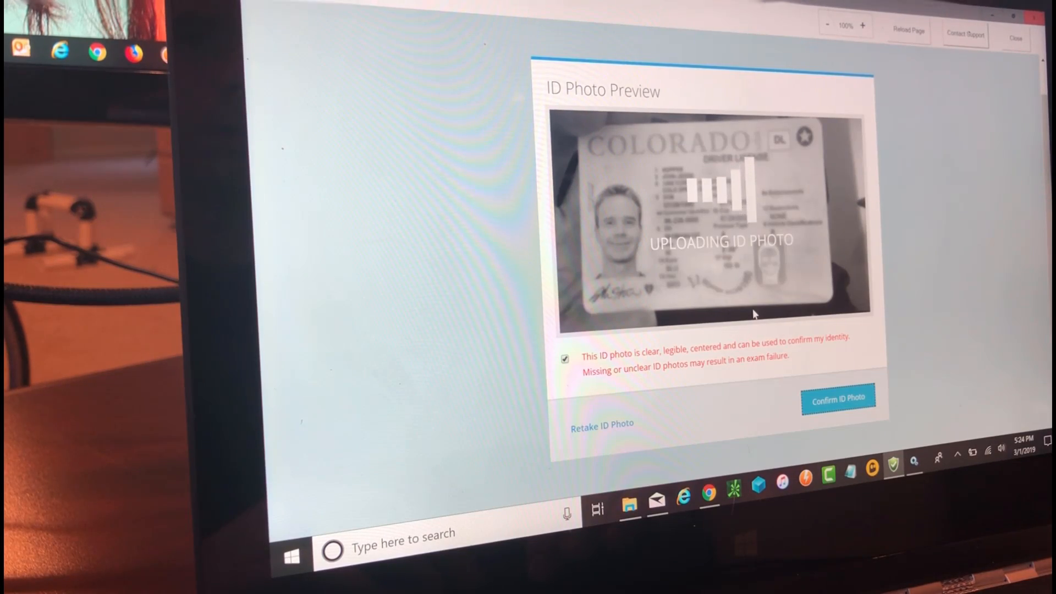
pyautogui.click(838, 398)
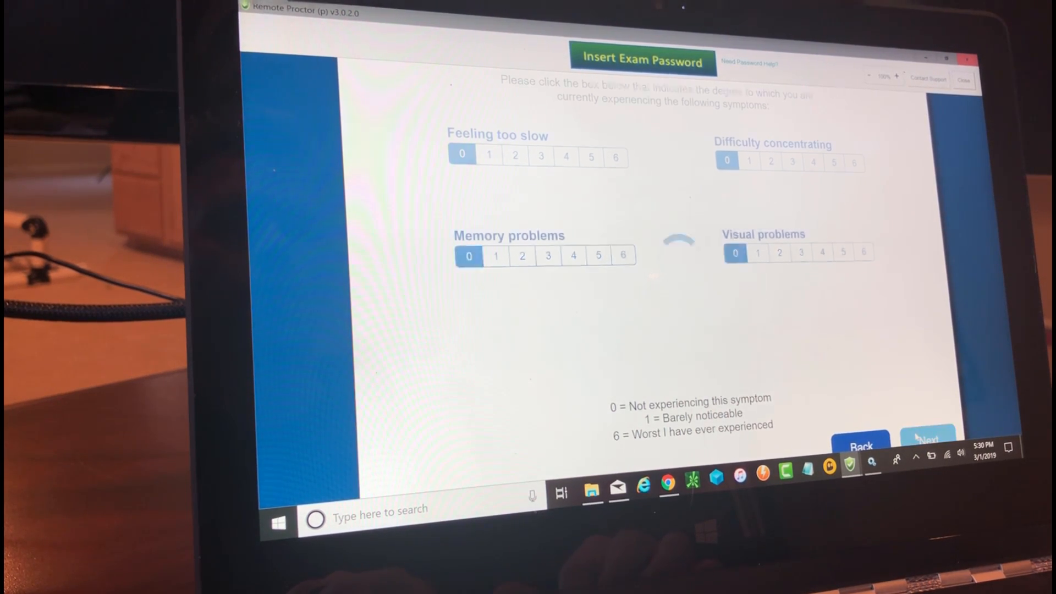
# - Submit the all-zero symptom ratings, view the sample words twice, and answer Yes for Liquid and Dog
pyautogui.click(928, 438)
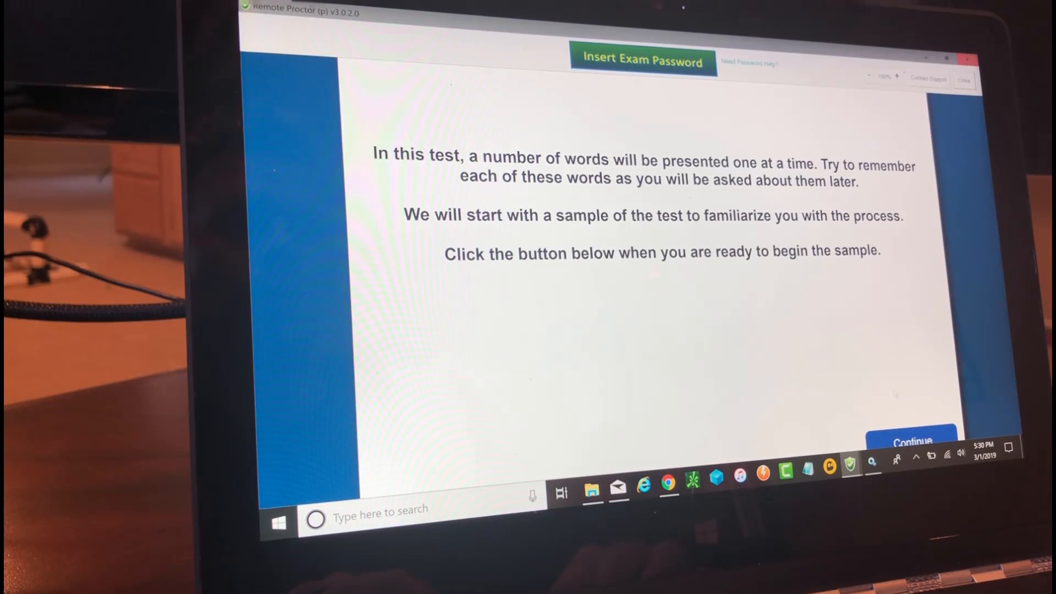
pyautogui.click(911, 442)
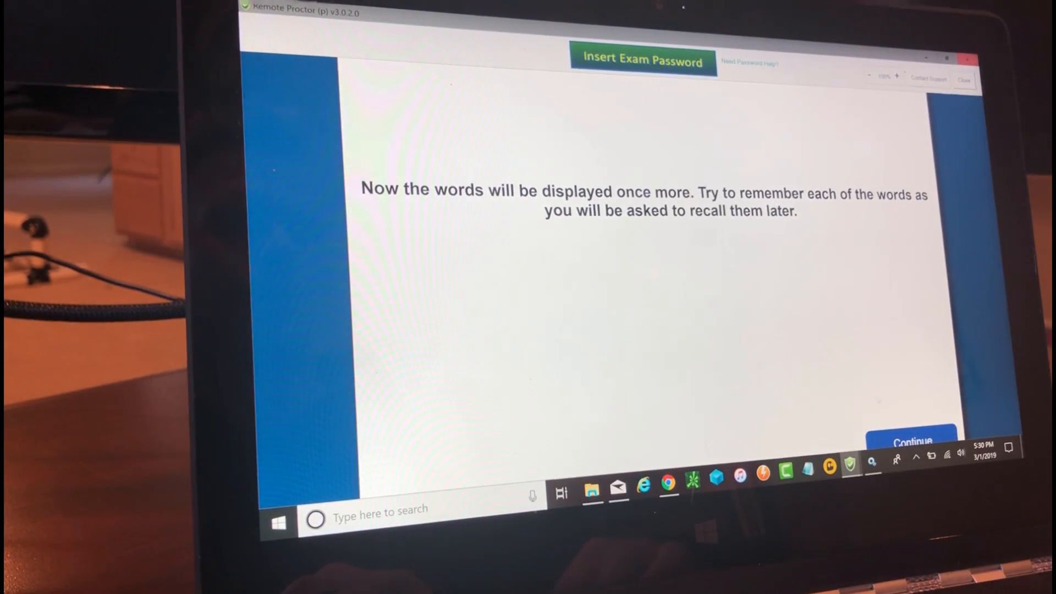
pyautogui.click(911, 442)
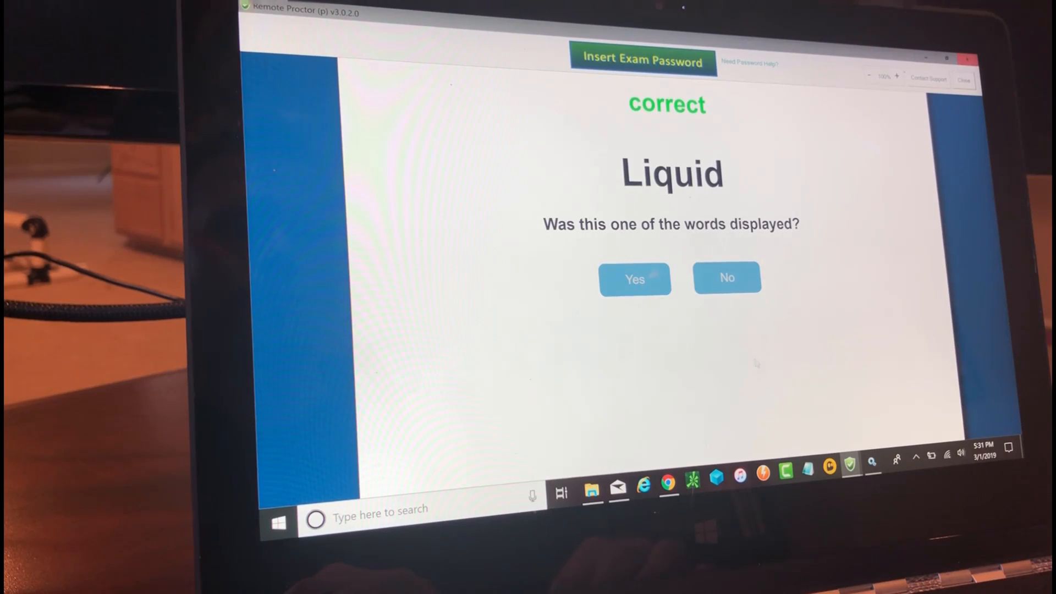
pyautogui.click(633, 279)
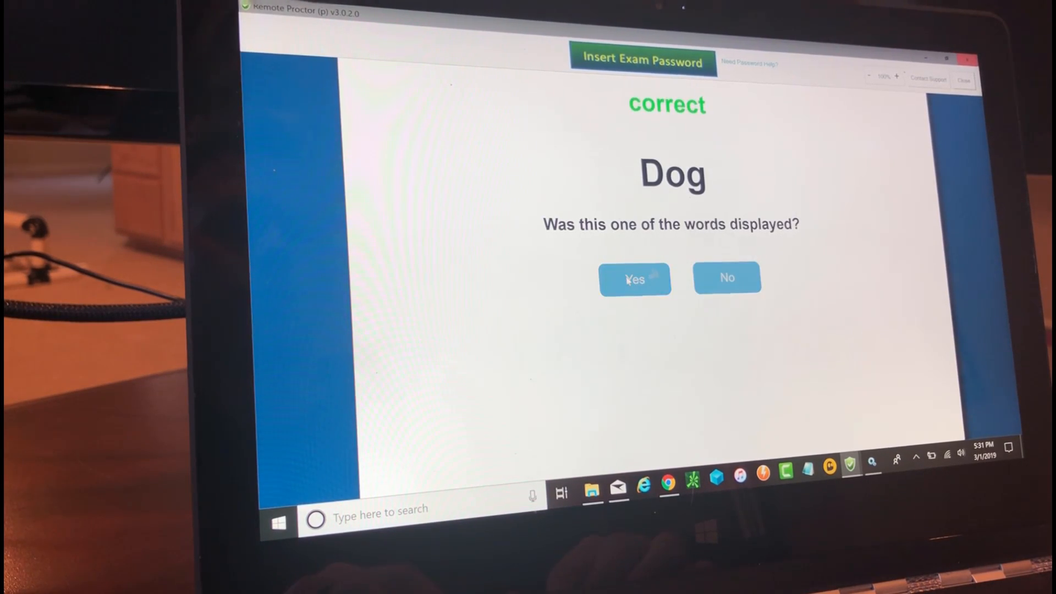
pyautogui.click(634, 279)
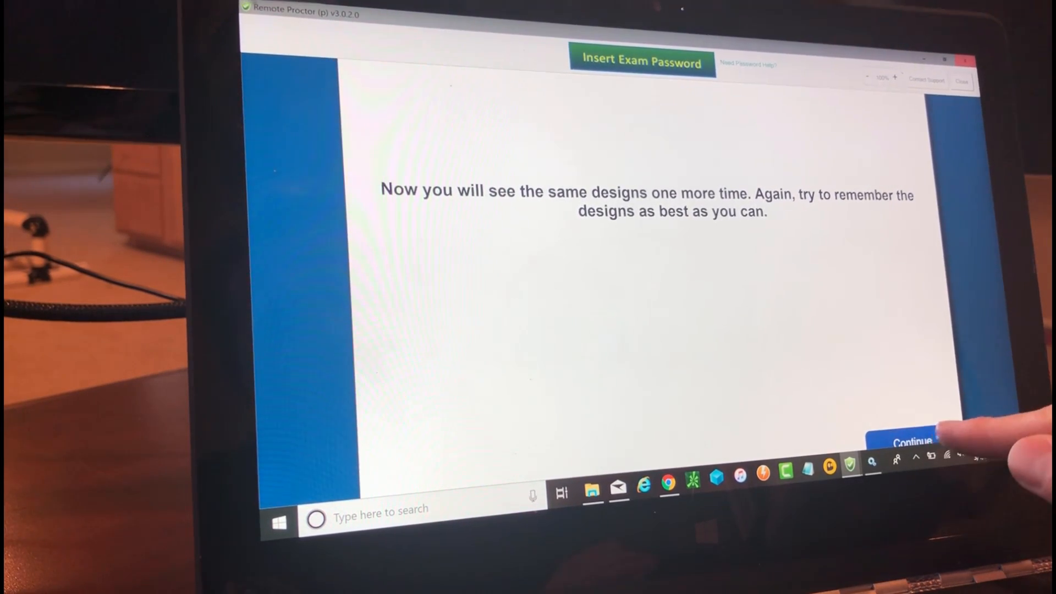
# - Answer recognition for the curved arrows, V-shaped, swooping arrows (no) and looped designs
pyautogui.click(907, 443)
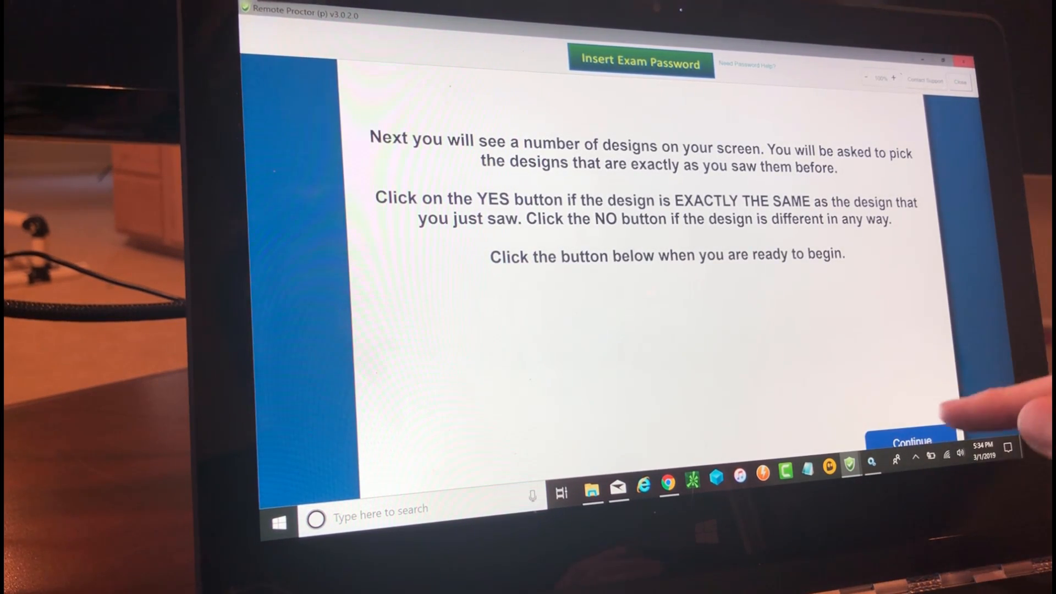
pyautogui.click(911, 442)
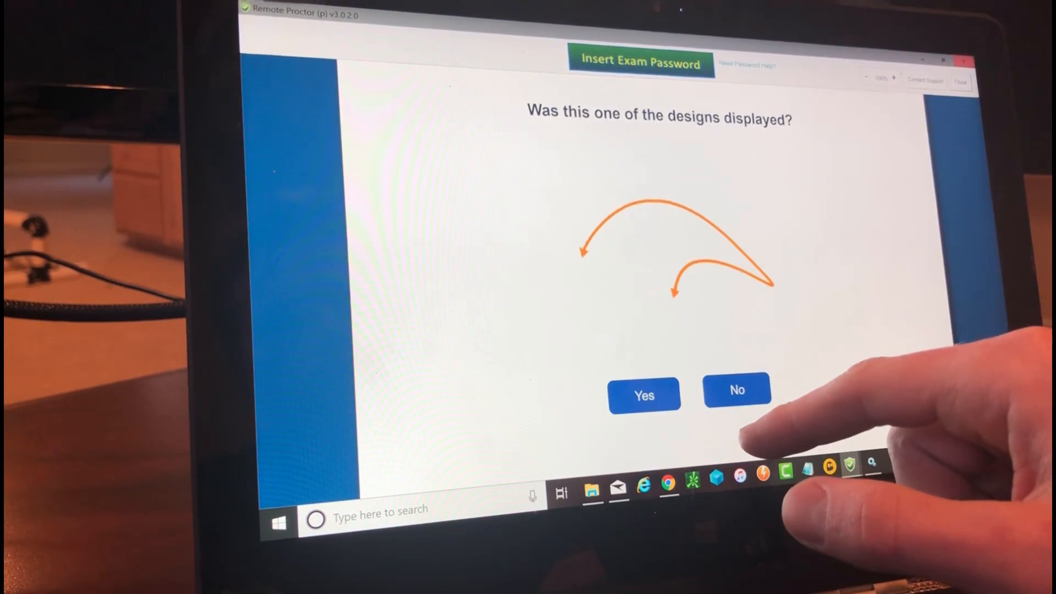
pyautogui.click(736, 389)
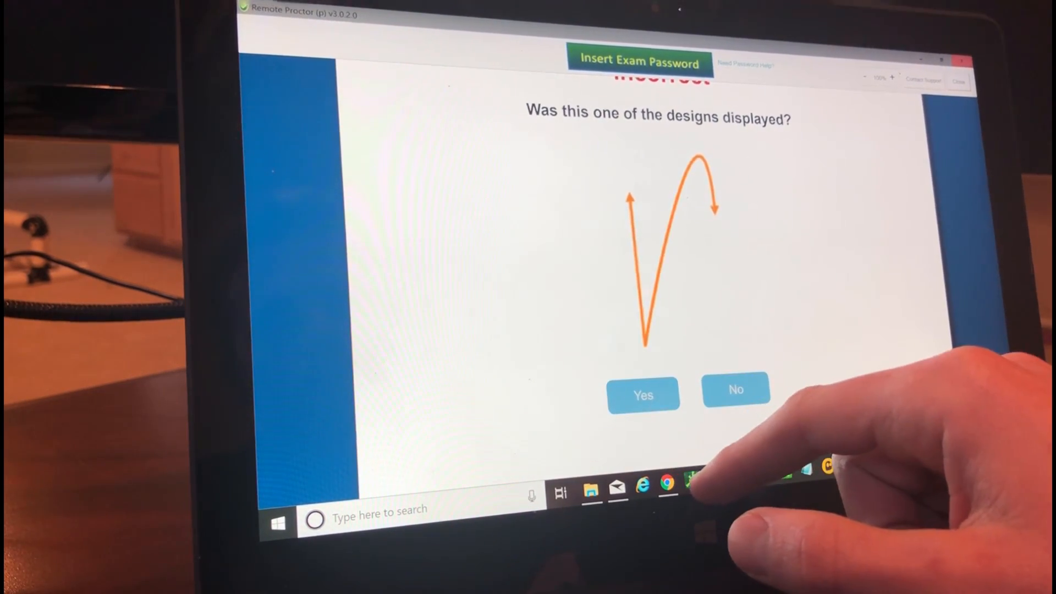
pyautogui.click(735, 390)
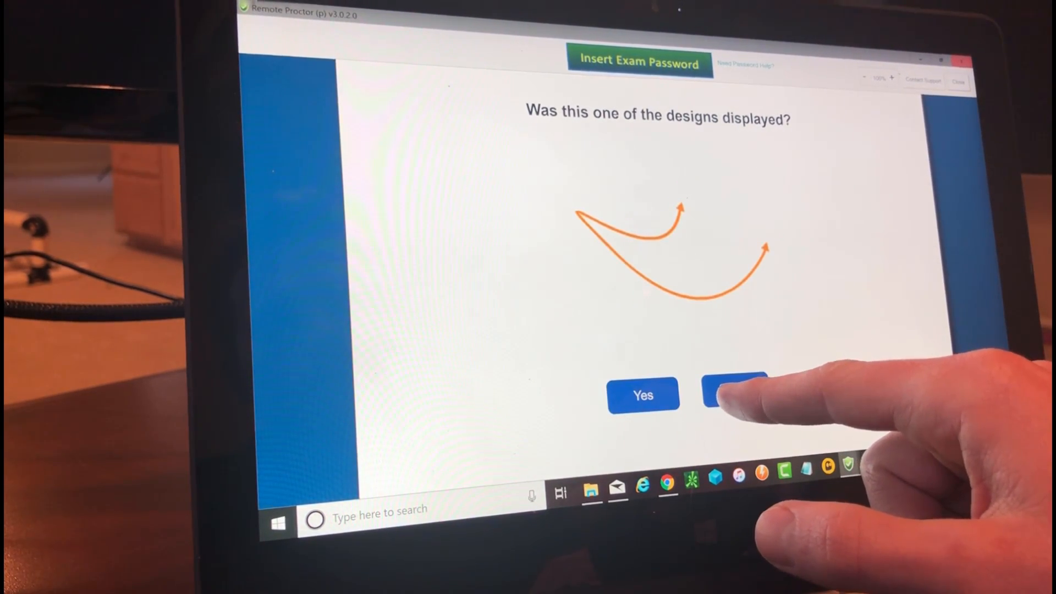
pyautogui.click(734, 390)
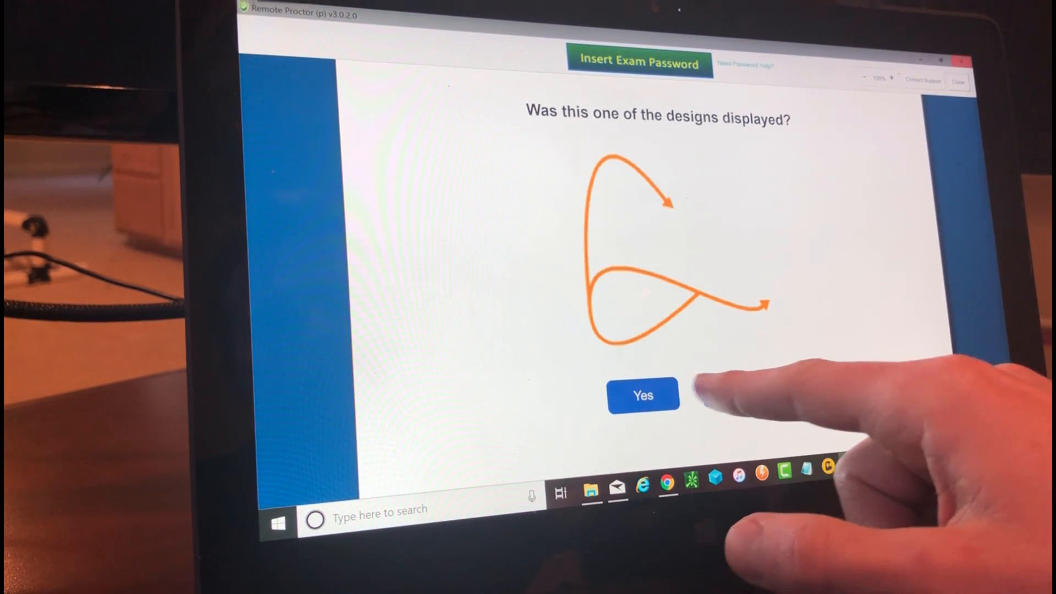
pyautogui.click(642, 395)
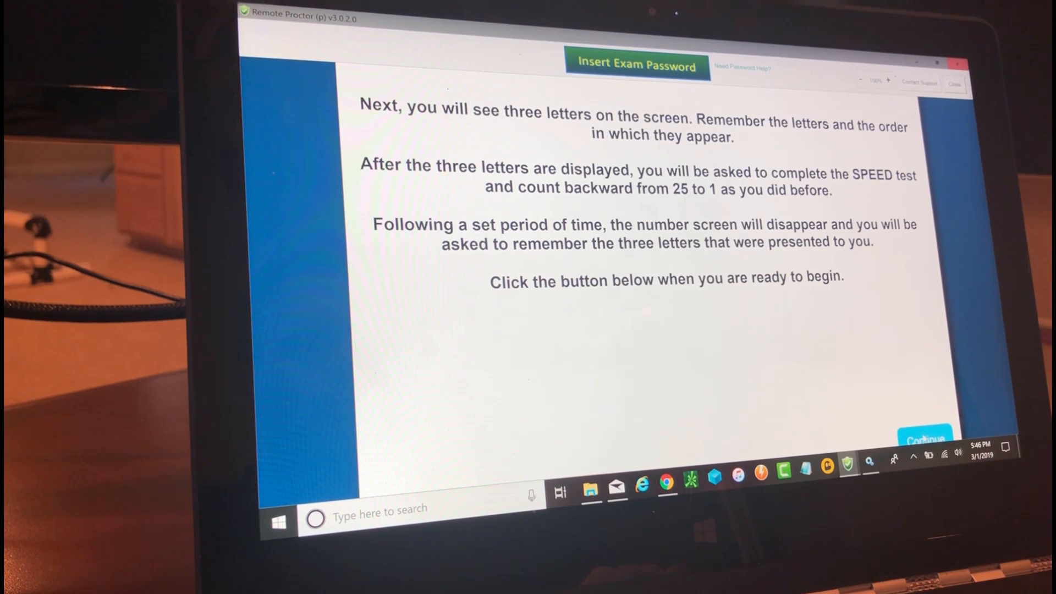
# - Begin the three-letter memory and speed tests, picking 25 first on the number grid
pyautogui.click(924, 439)
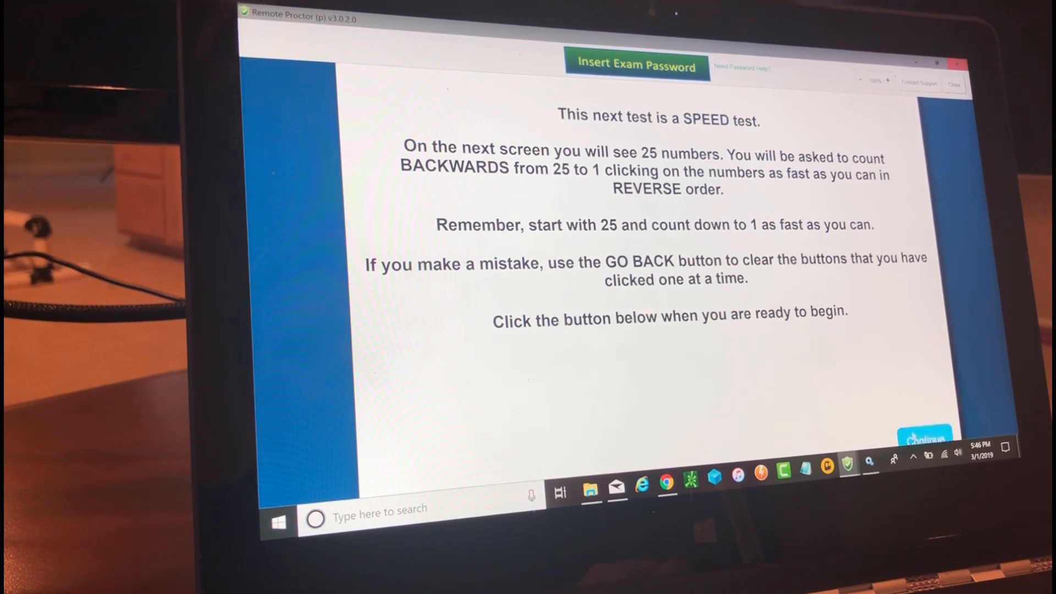
pyautogui.click(924, 433)
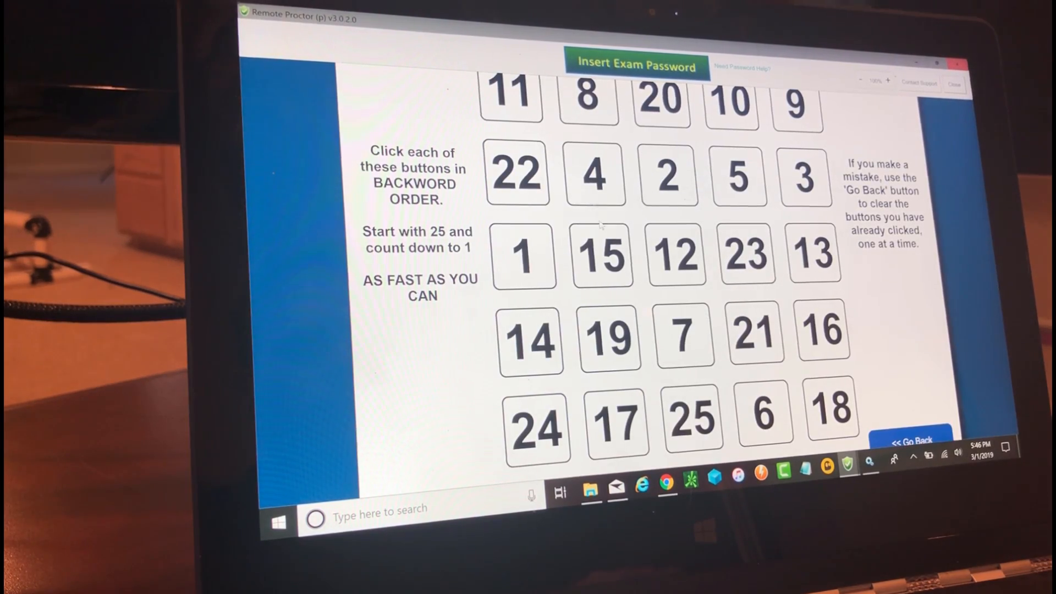
pyautogui.click(692, 419)
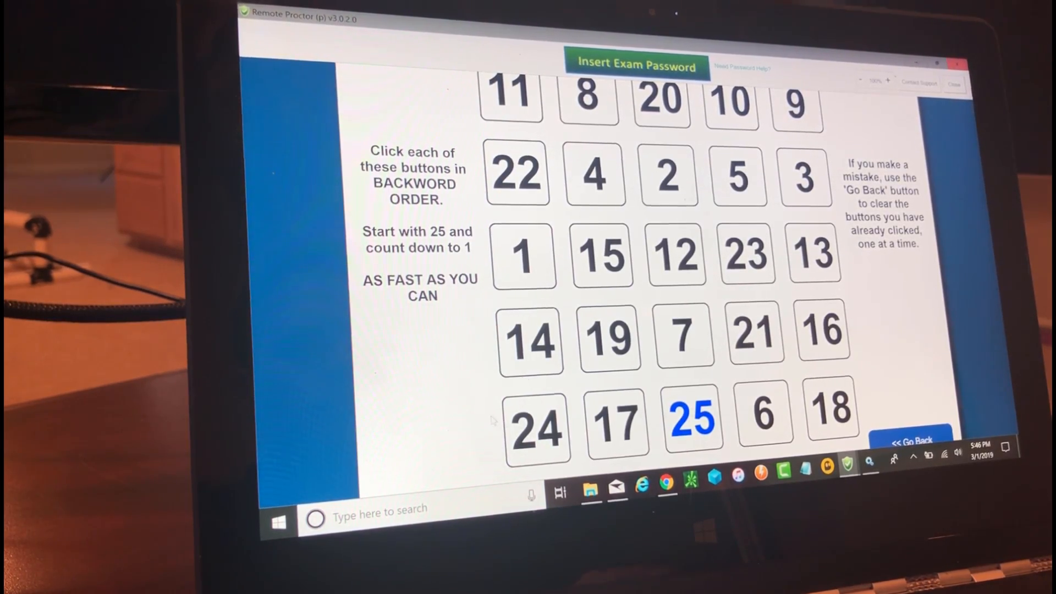